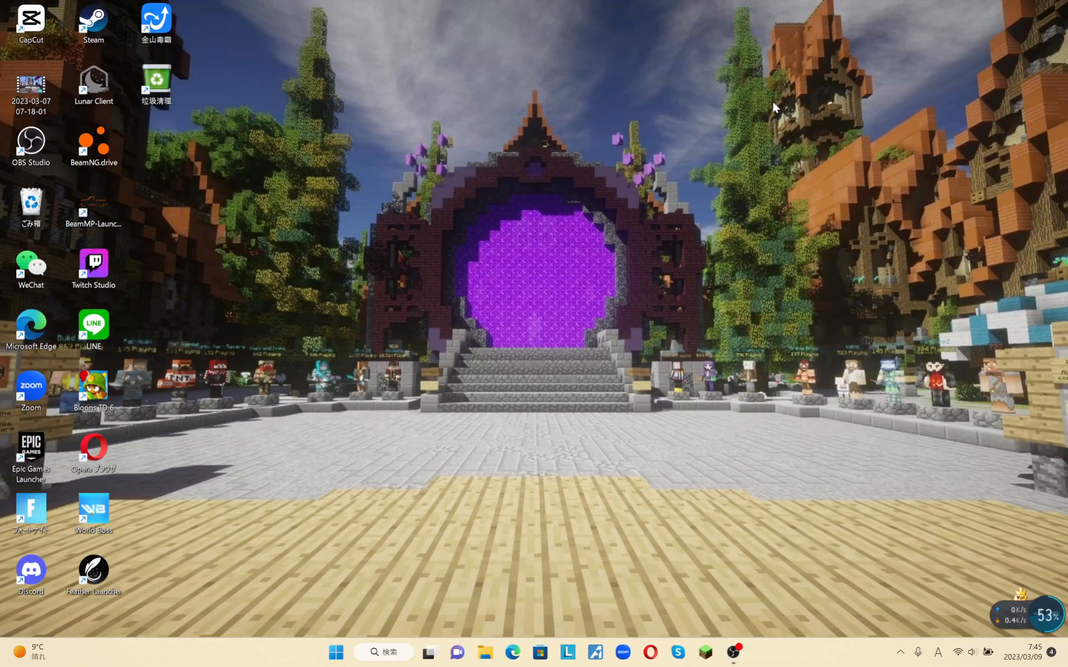
mouse_move(198, 36)
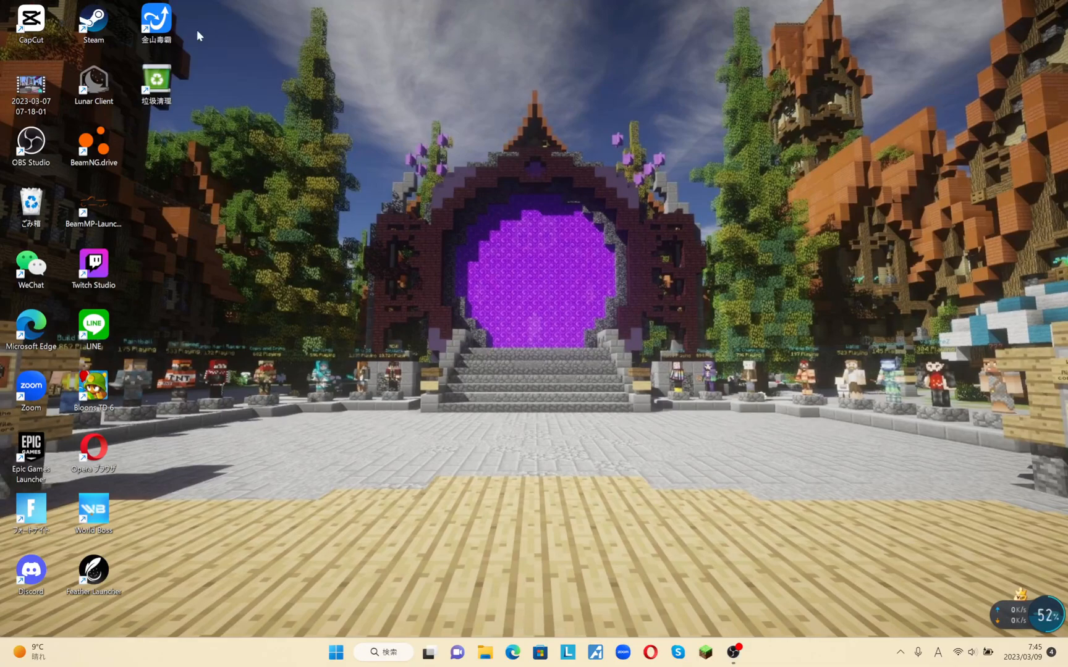
mouse_move(133, 536)
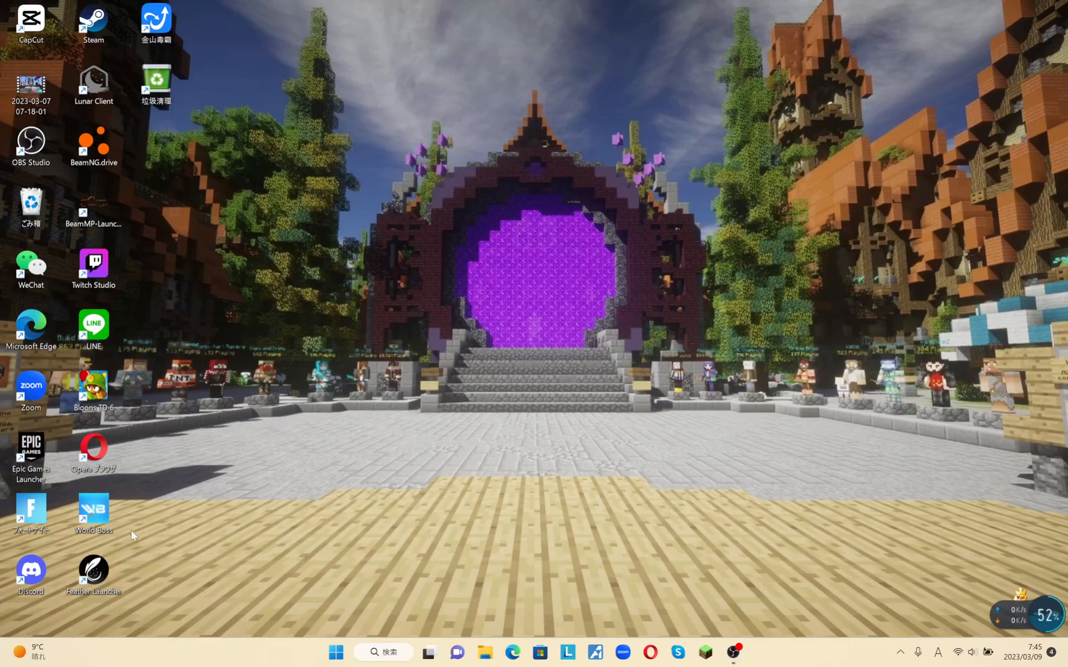
mouse_move(19, 545)
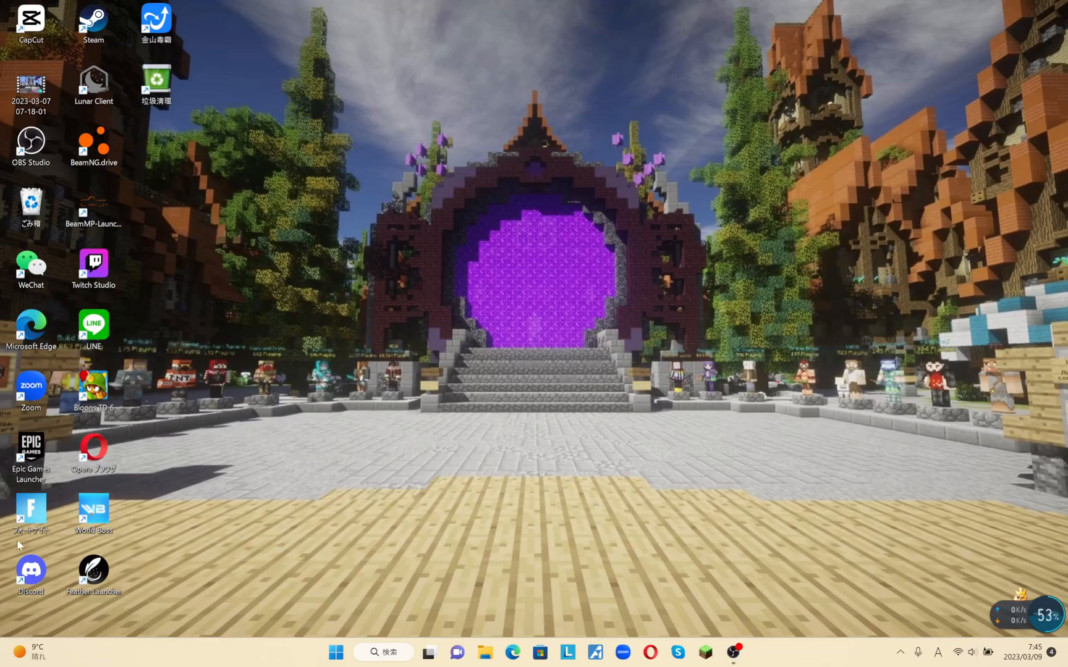
mouse_move(4, 550)
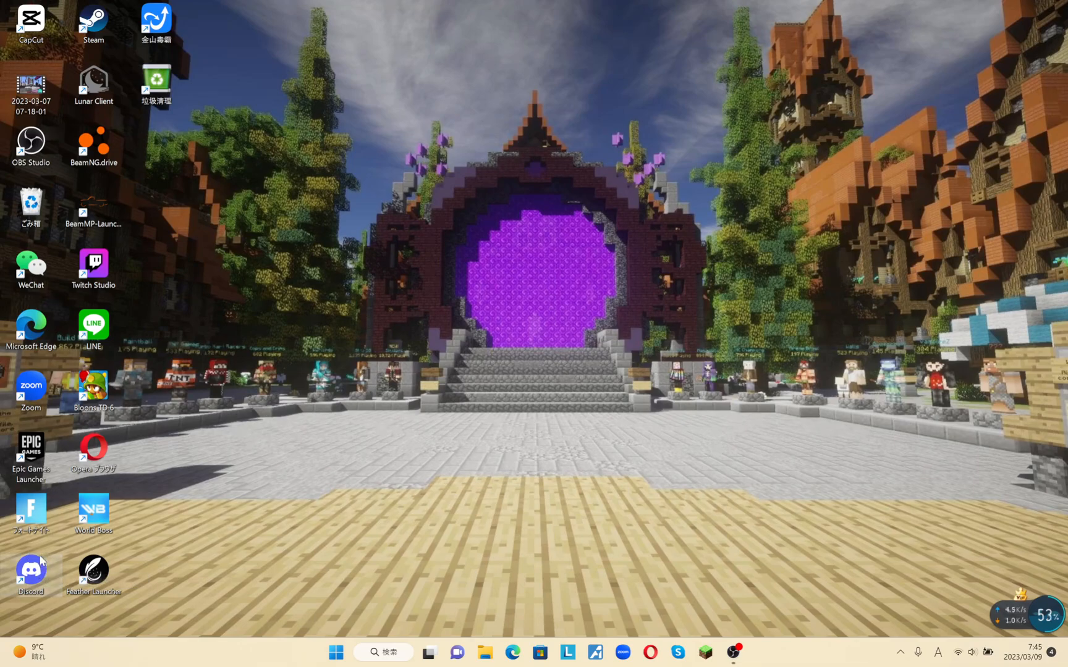
mouse_move(29, 569)
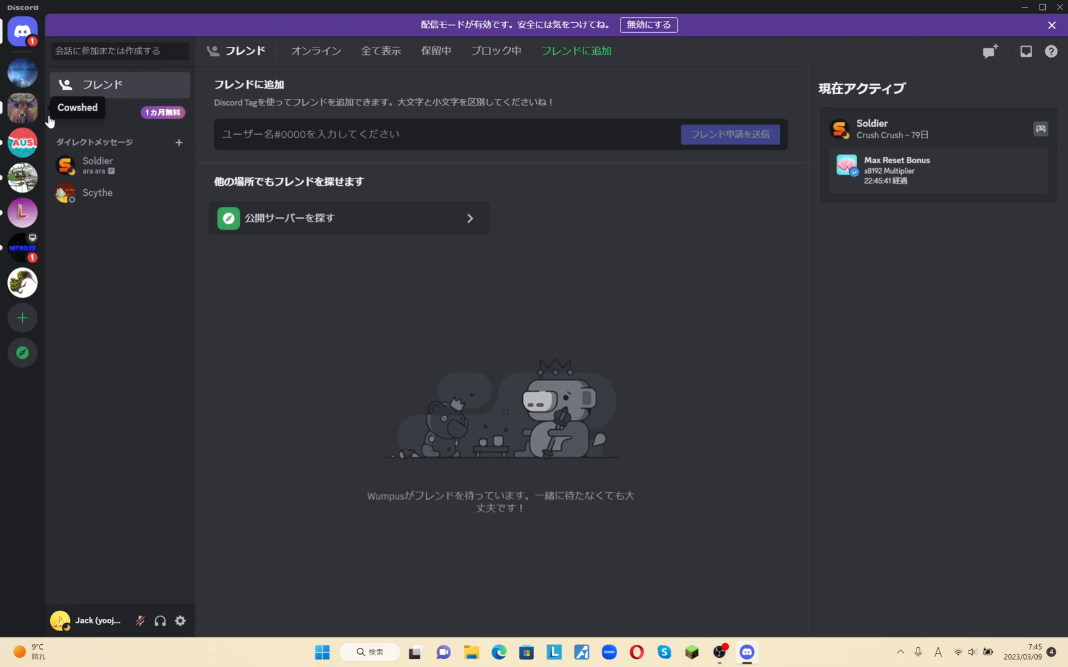
Switch to the Cowshed server and scroll its channel list down to bot-commands.
click(22, 212)
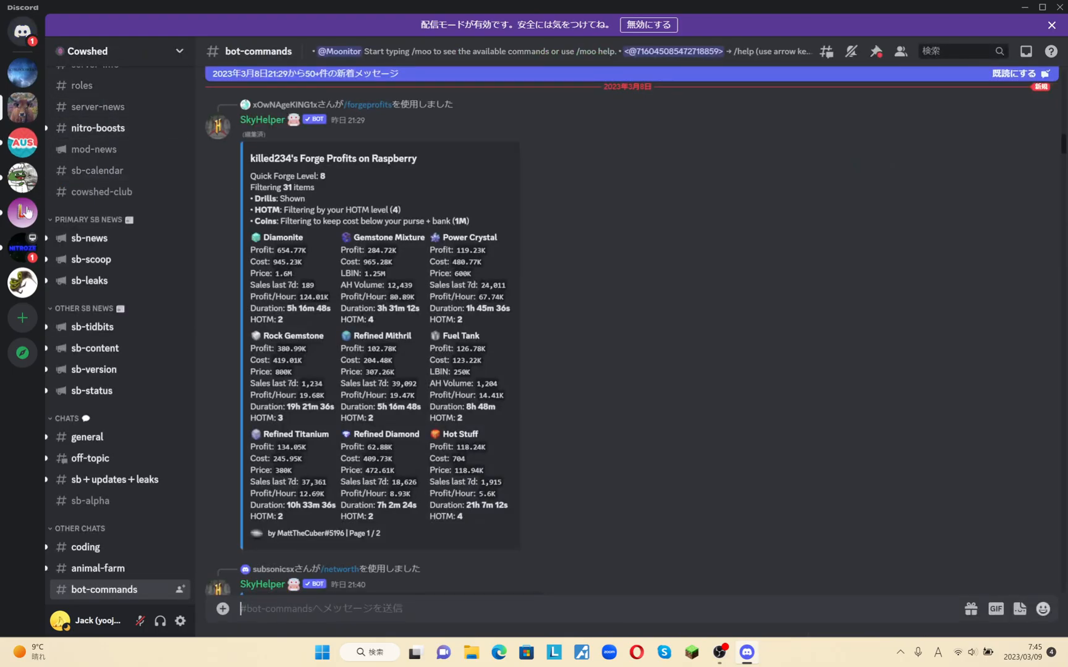
mouse_move(118, 277)
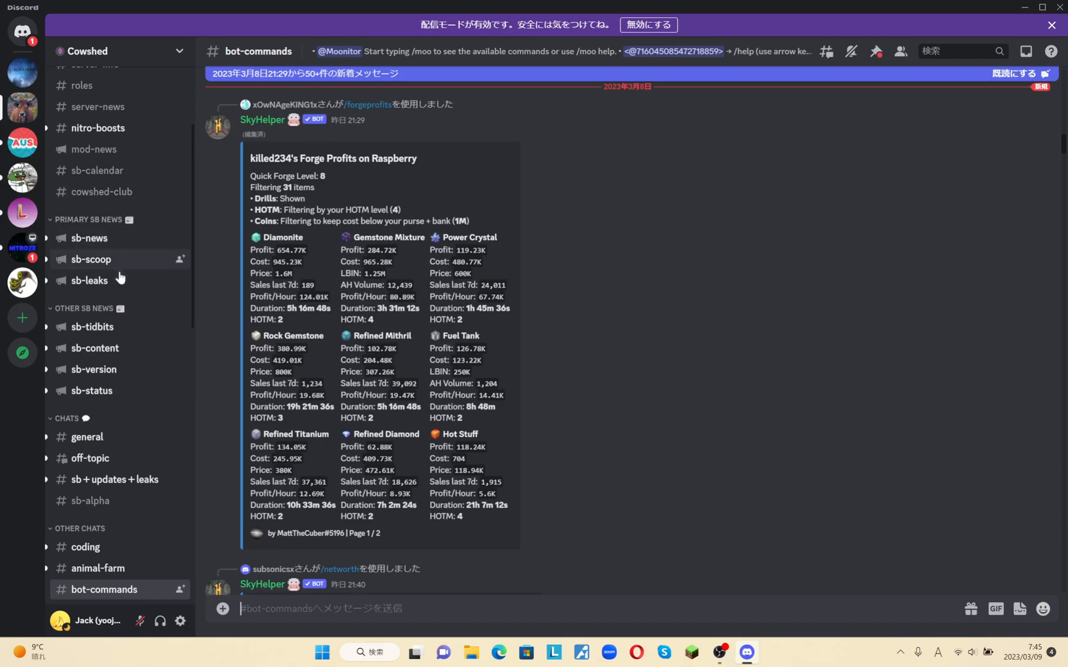
scroll(down, 3)
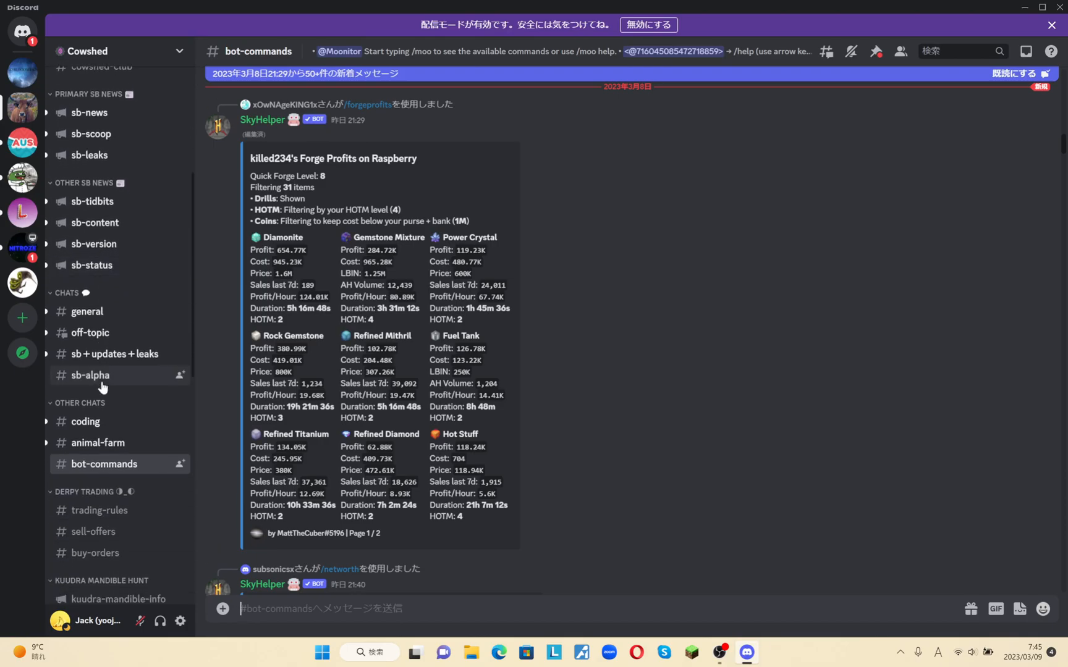
scroll(down, 3)
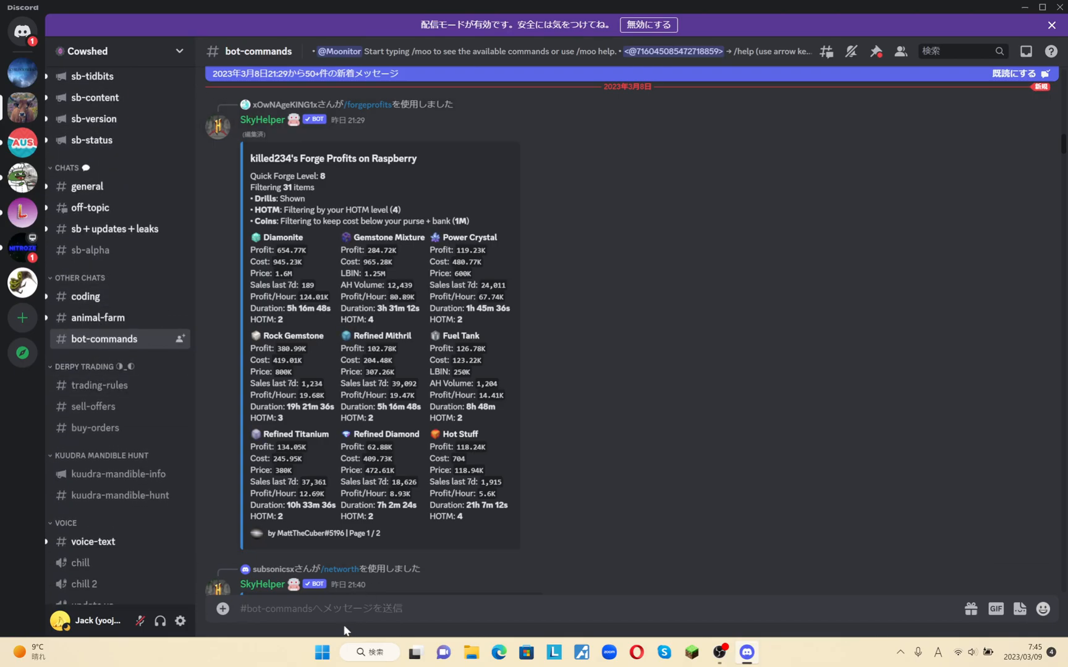
mouse_move(776, 471)
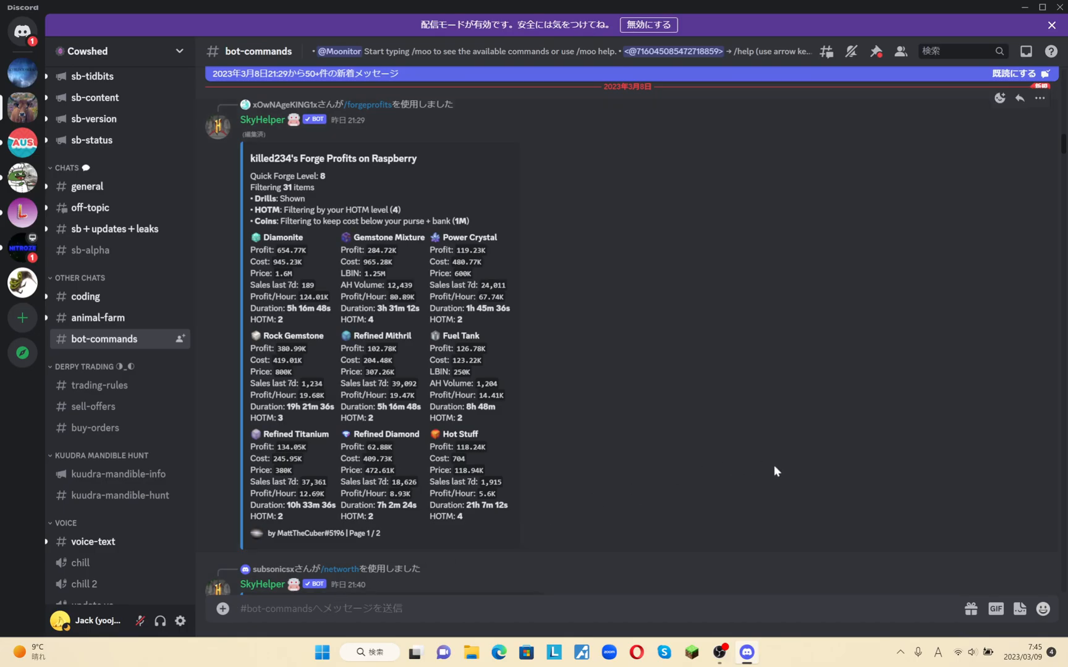
Start the /missing slash command in the bot-commands message box.
text(/missing)
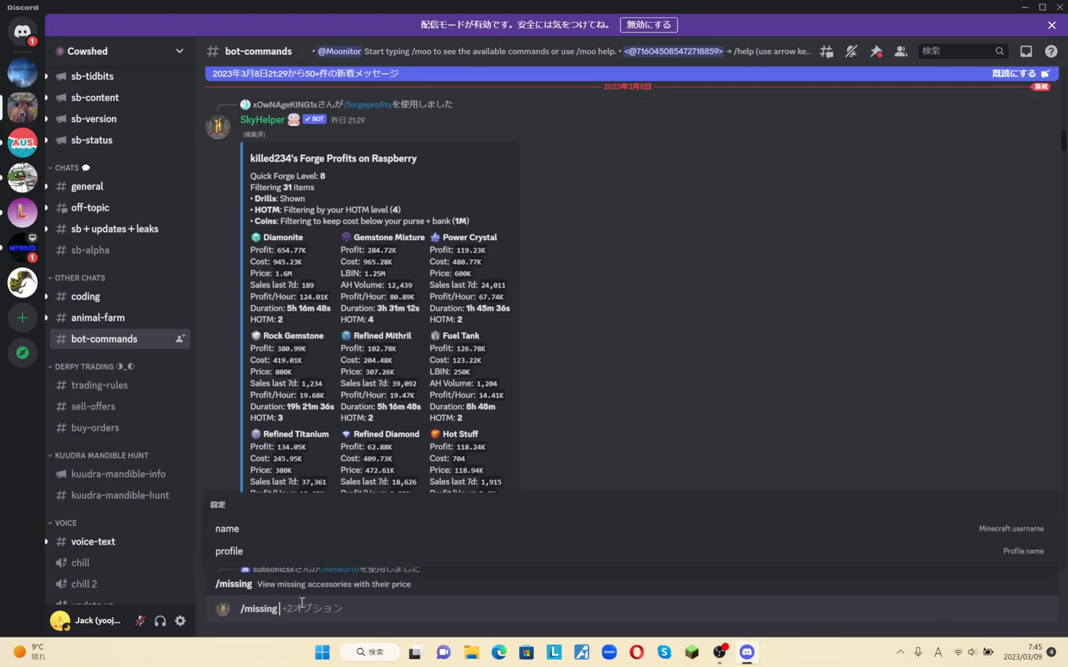
mouse_move(518, 247)
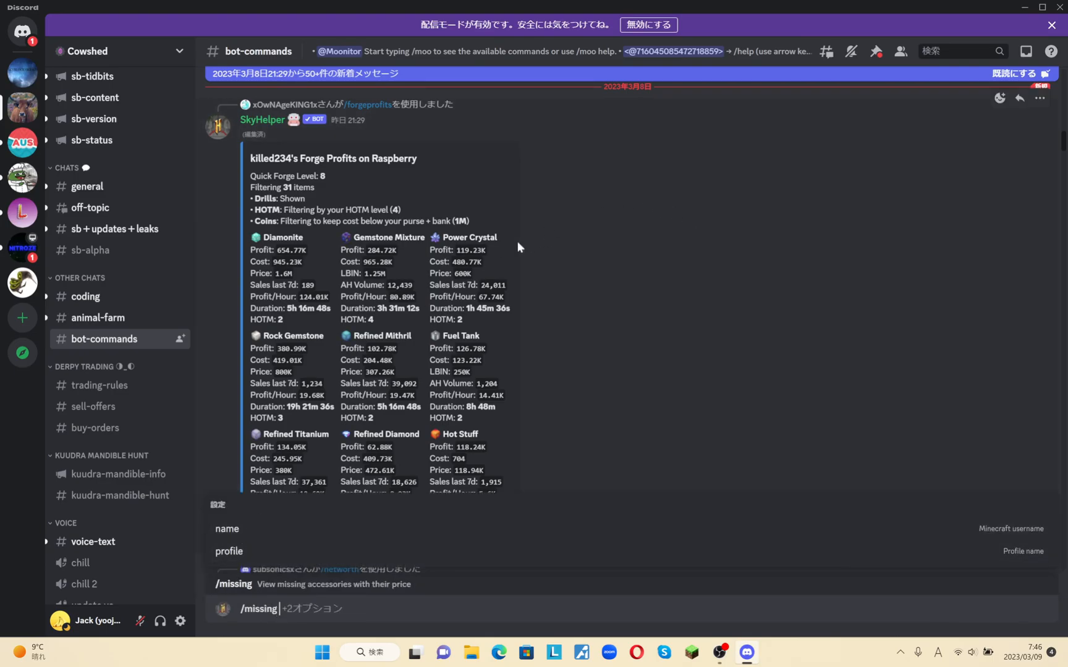
mouse_move(606, 317)
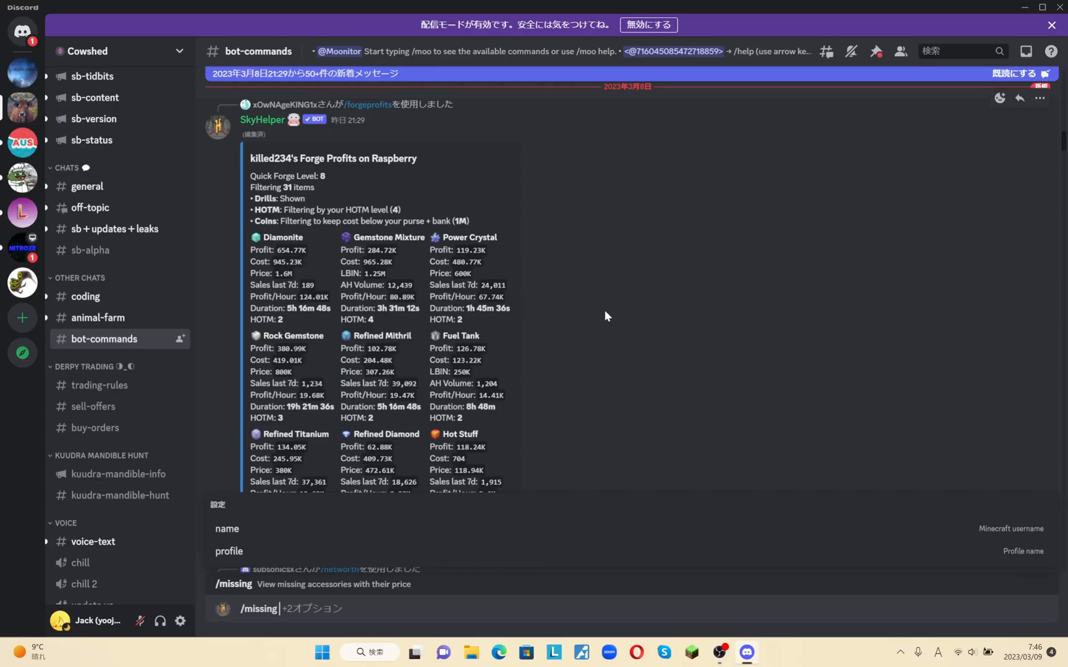
mouse_move(593, 286)
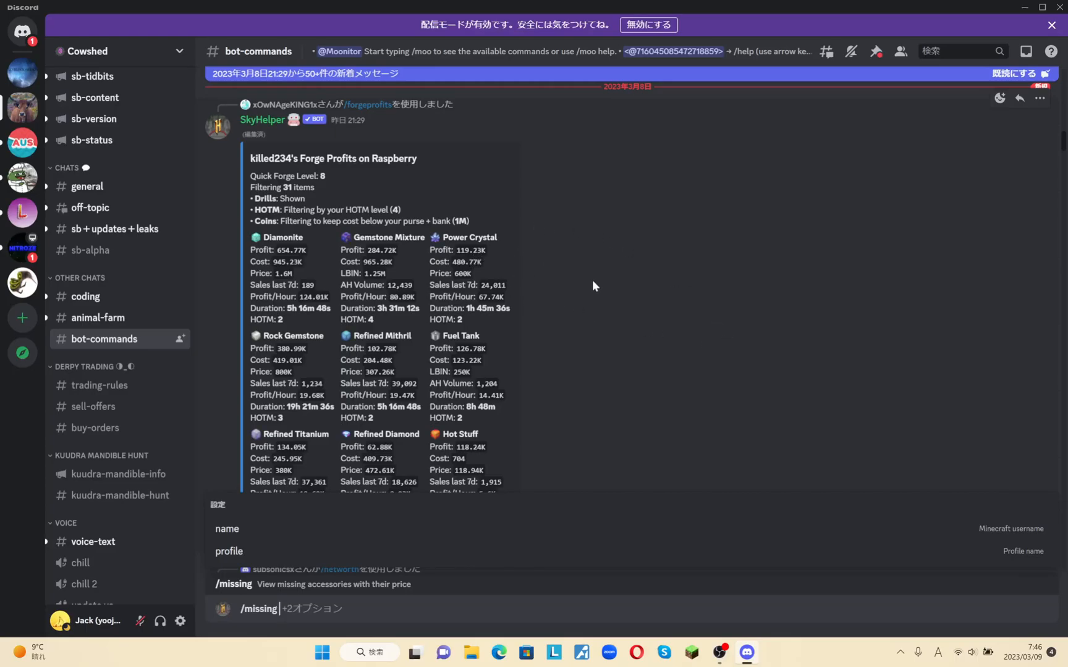
mouse_move(404, 509)
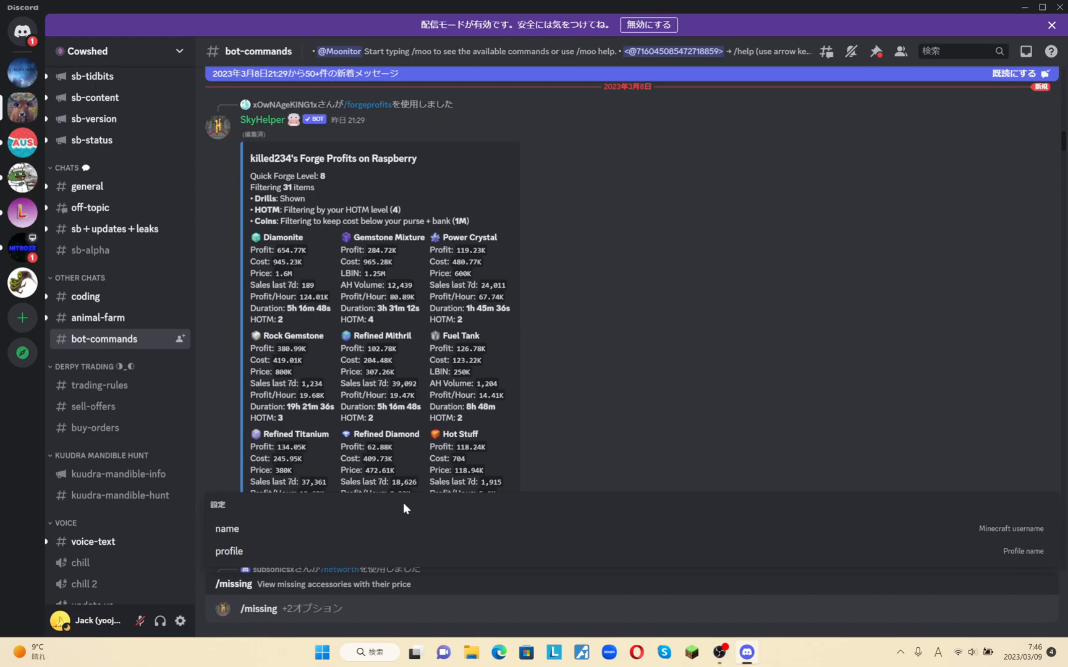
mouse_move(629, 393)
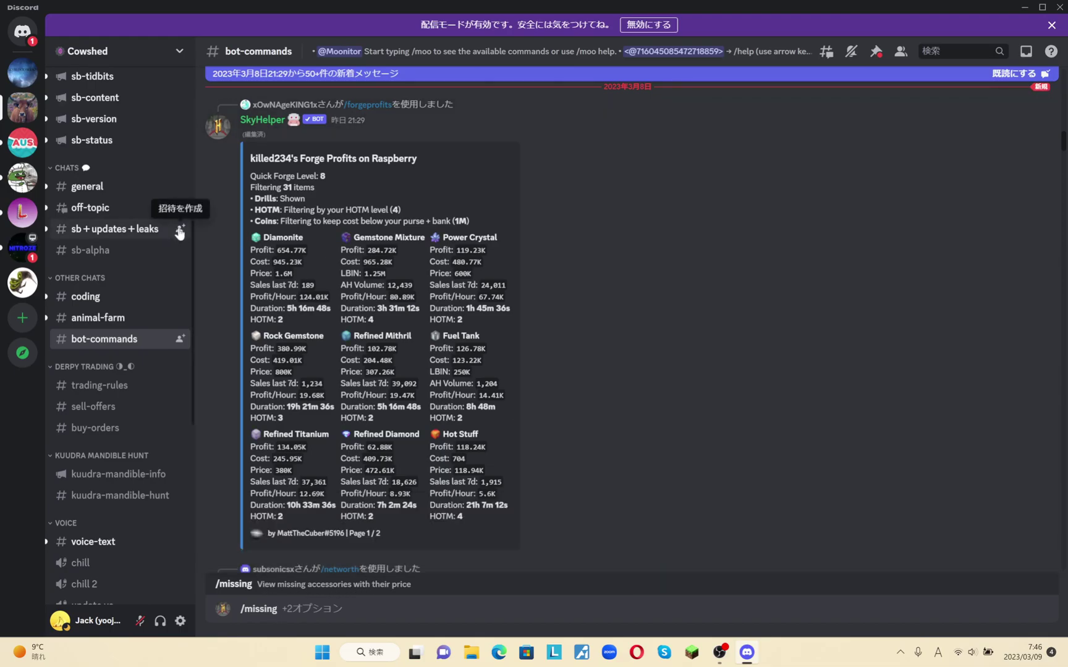
mouse_move(219, 219)
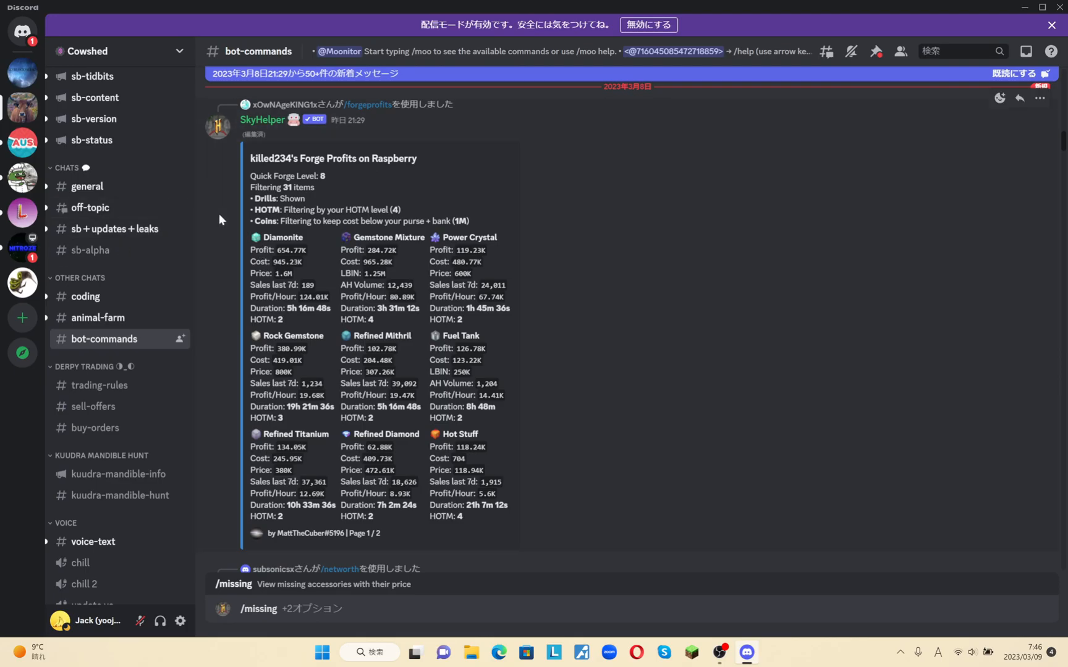
mouse_move(108, 285)
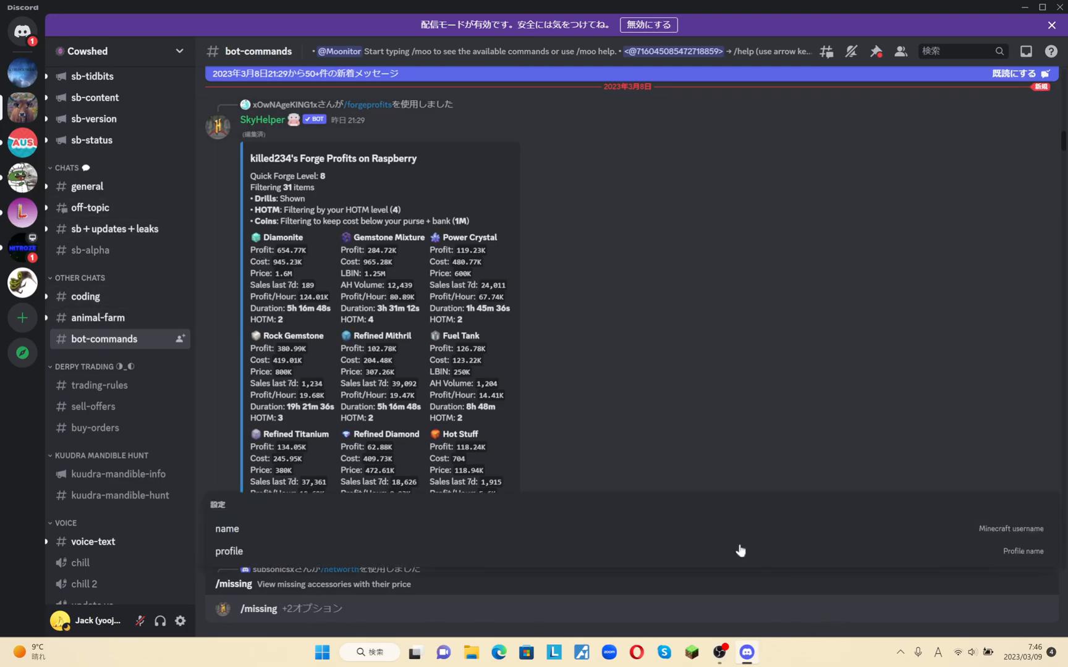
mouse_move(207, 320)
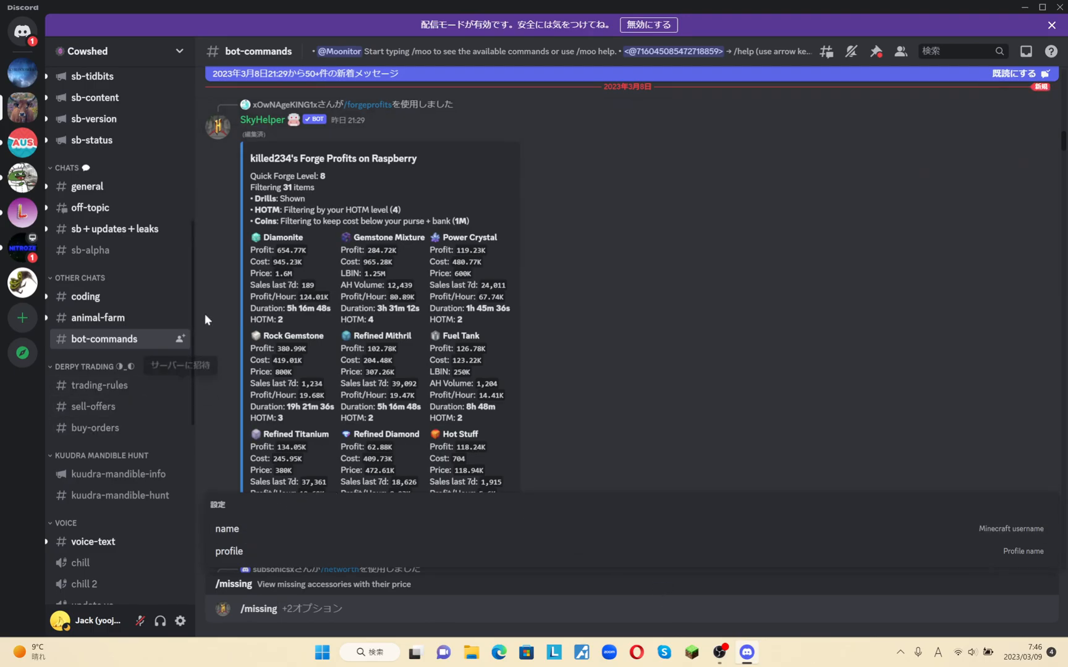
mouse_move(237, 614)
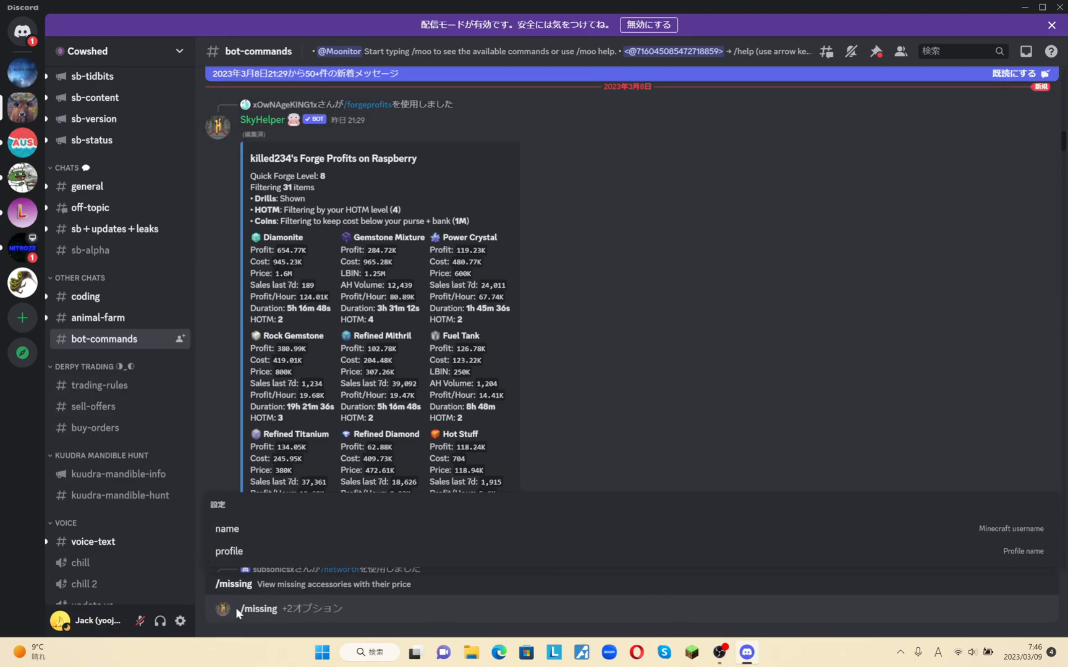
mouse_move(277, 531)
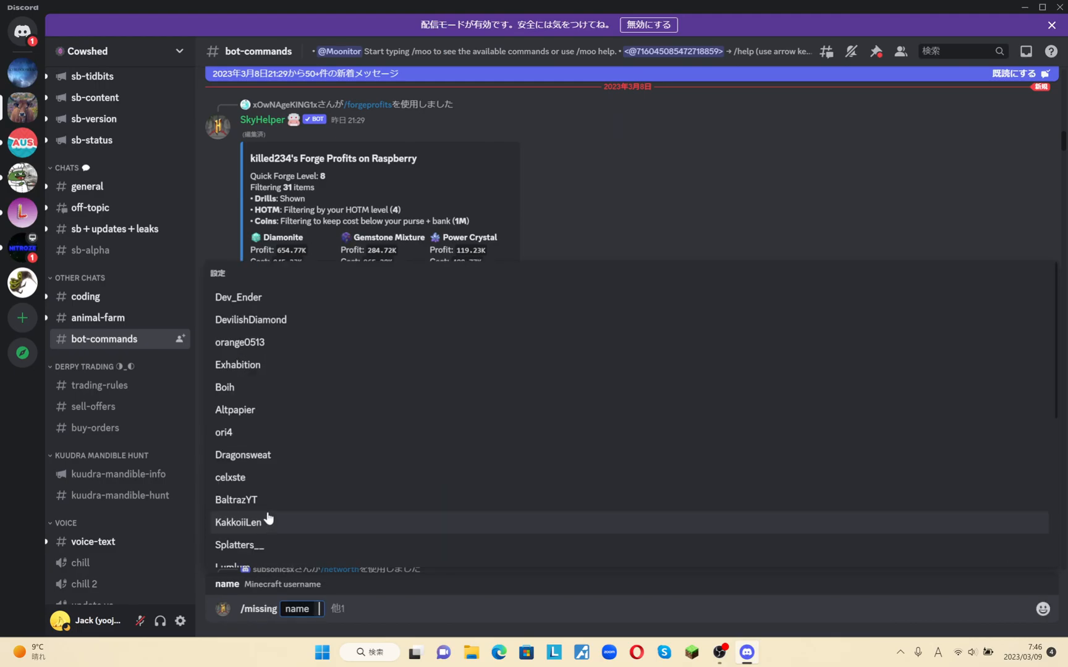
mouse_move(352, 628)
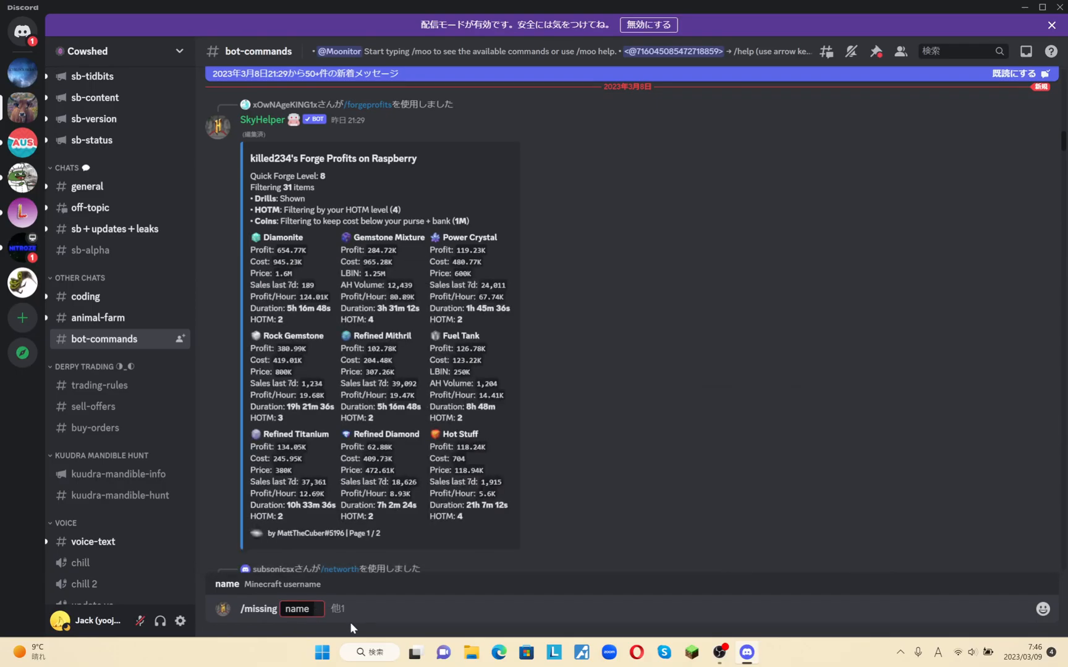
text(yoojboy)
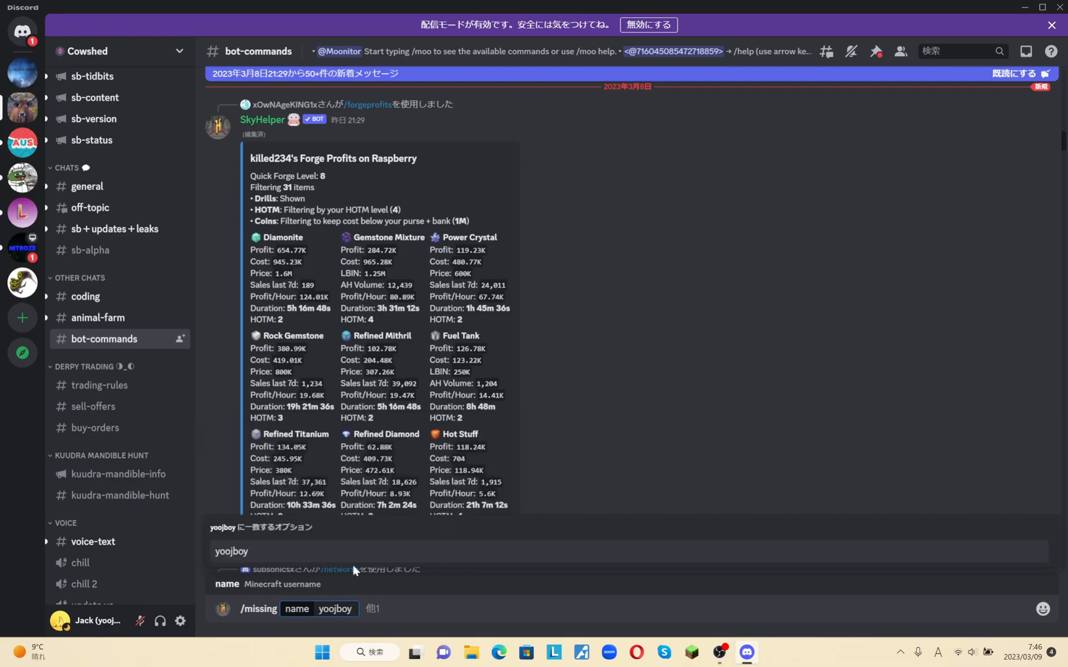
mouse_move(352, 547)
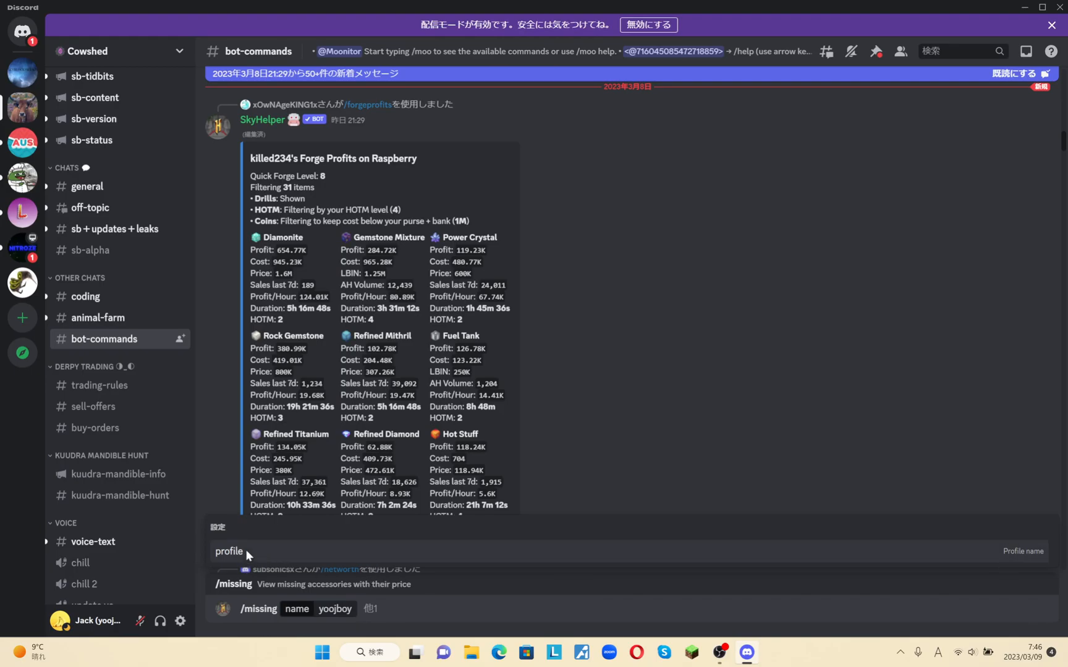
Add the profile option to the command with the value blueberry.
click(228, 552)
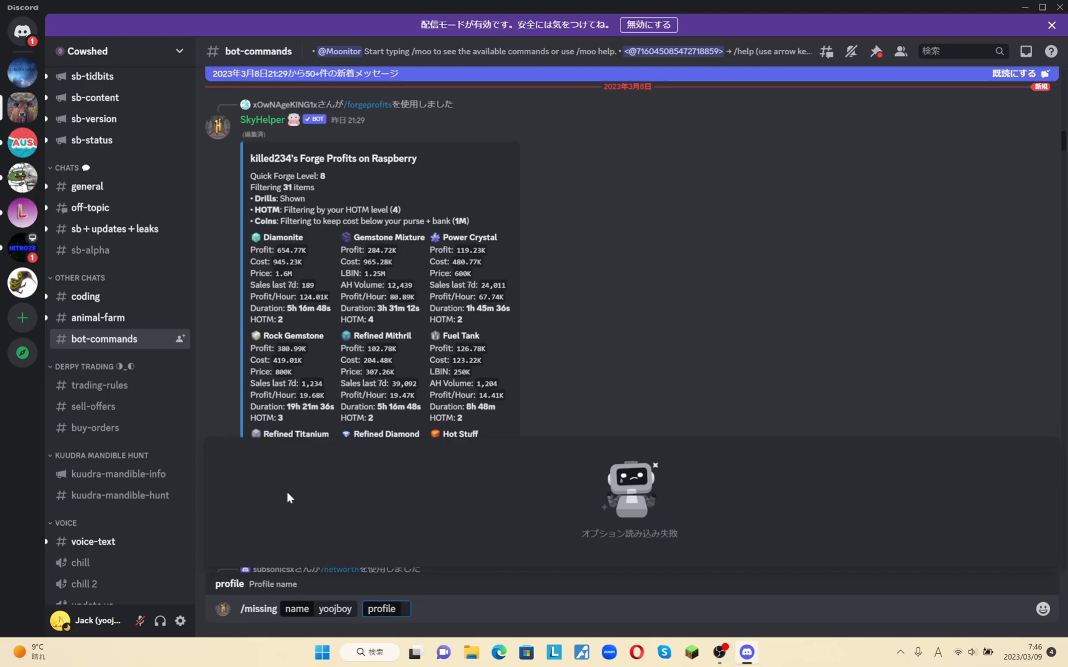
text(blu)
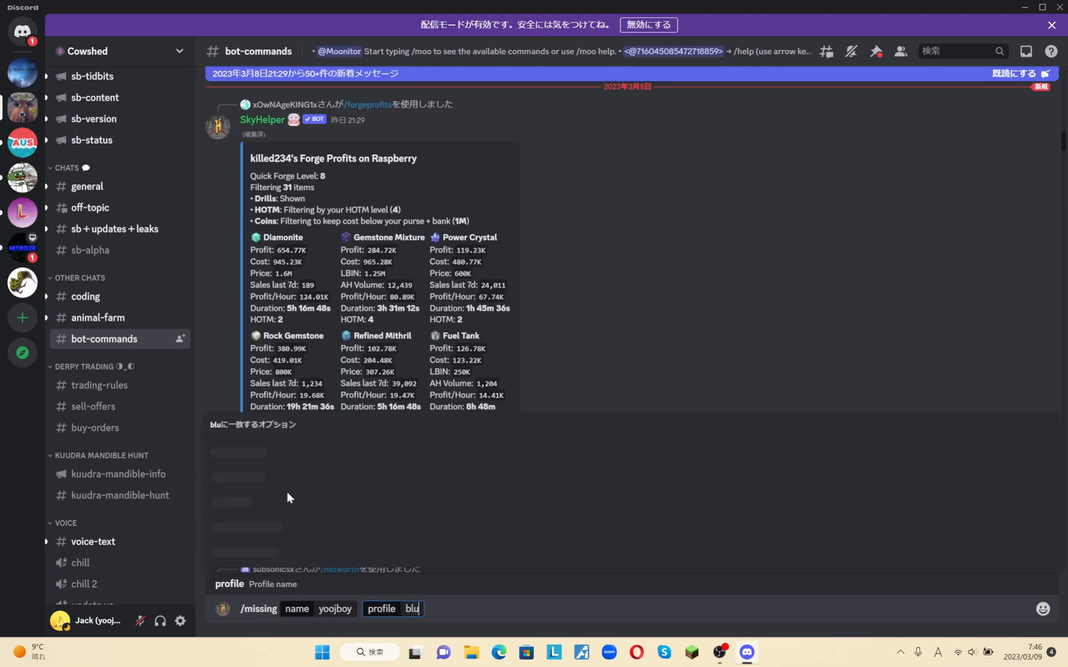
text(eberry)
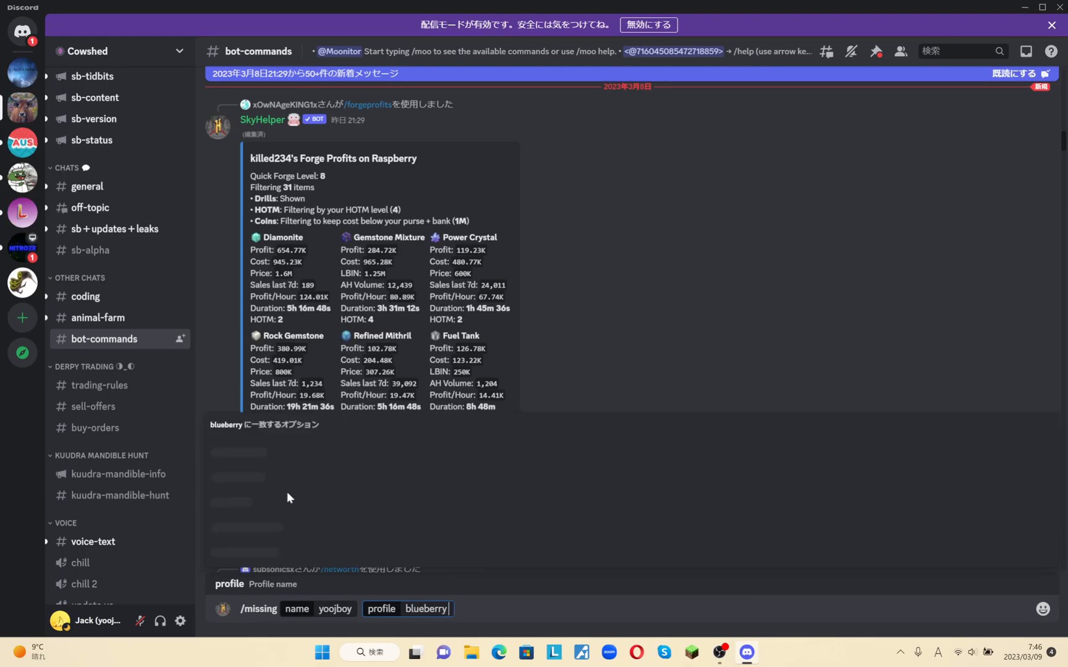
mouse_move(558, 324)
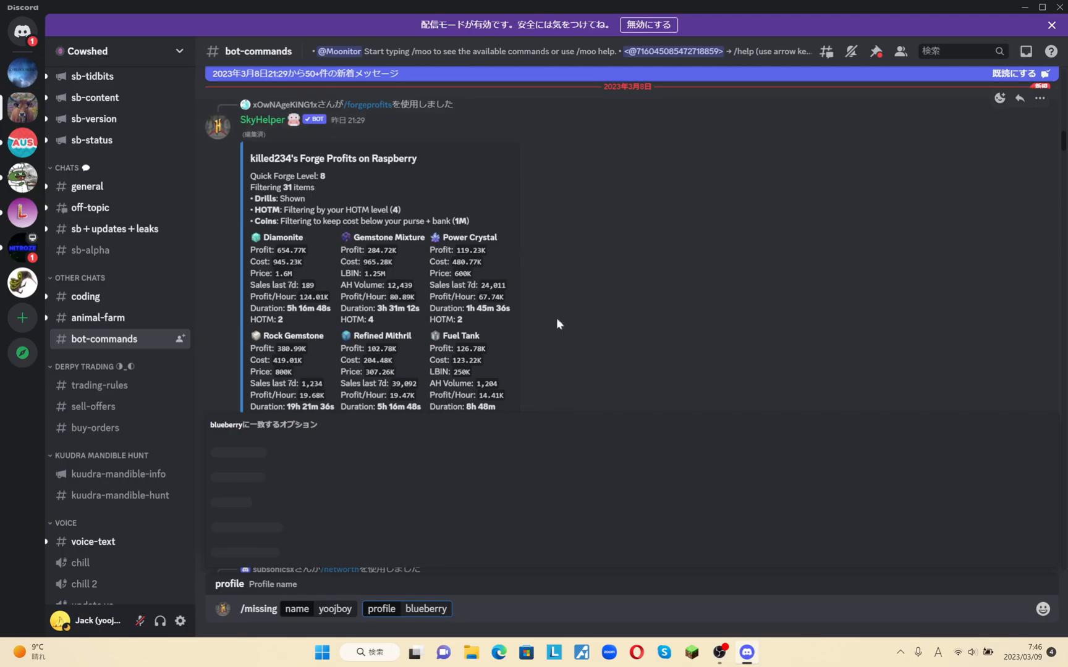
mouse_move(451, 612)
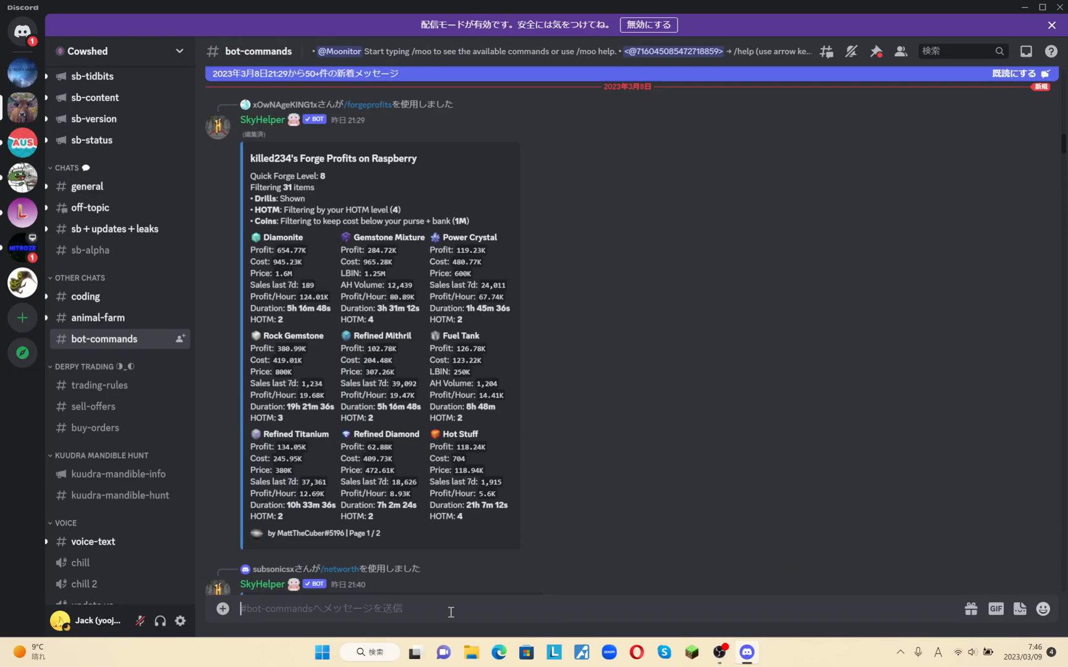
text(/missing)
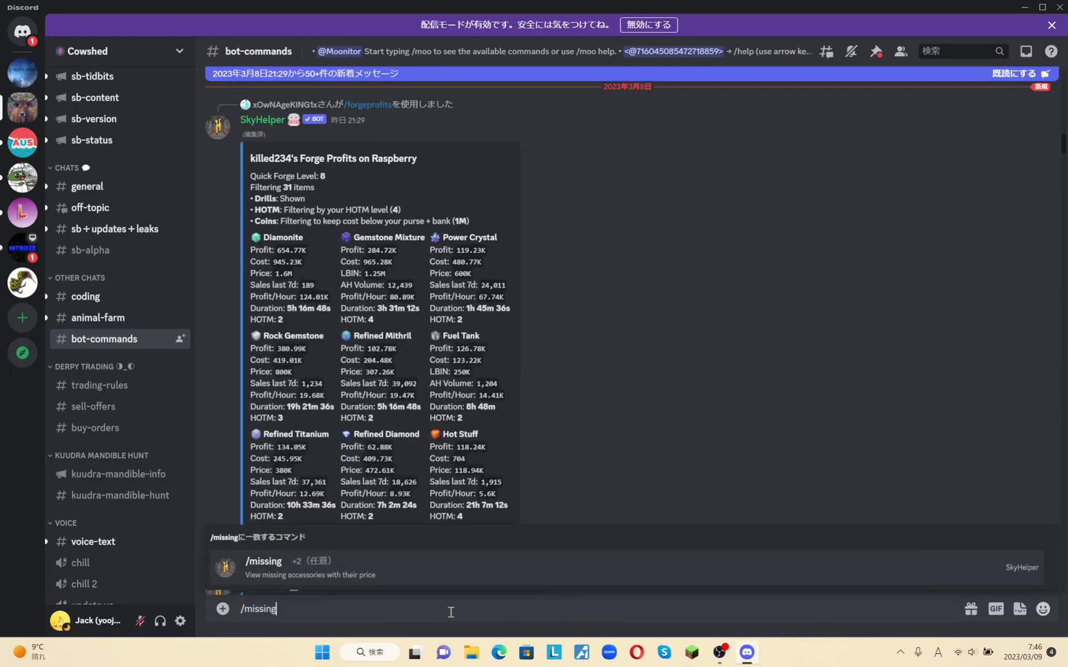
text(y)
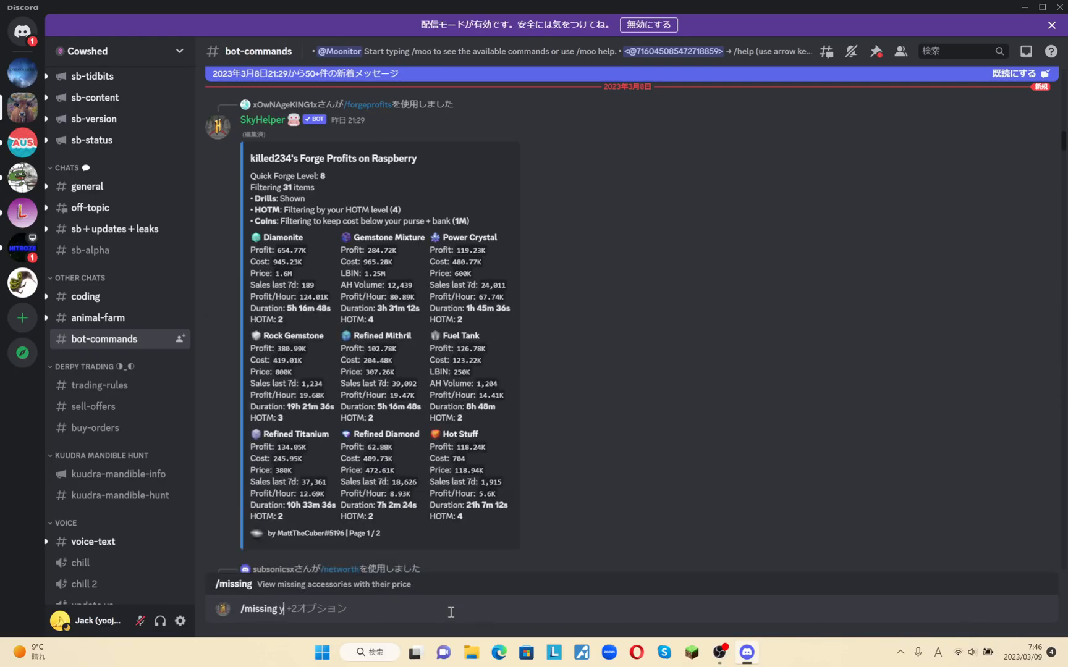
text(yoojboyo)
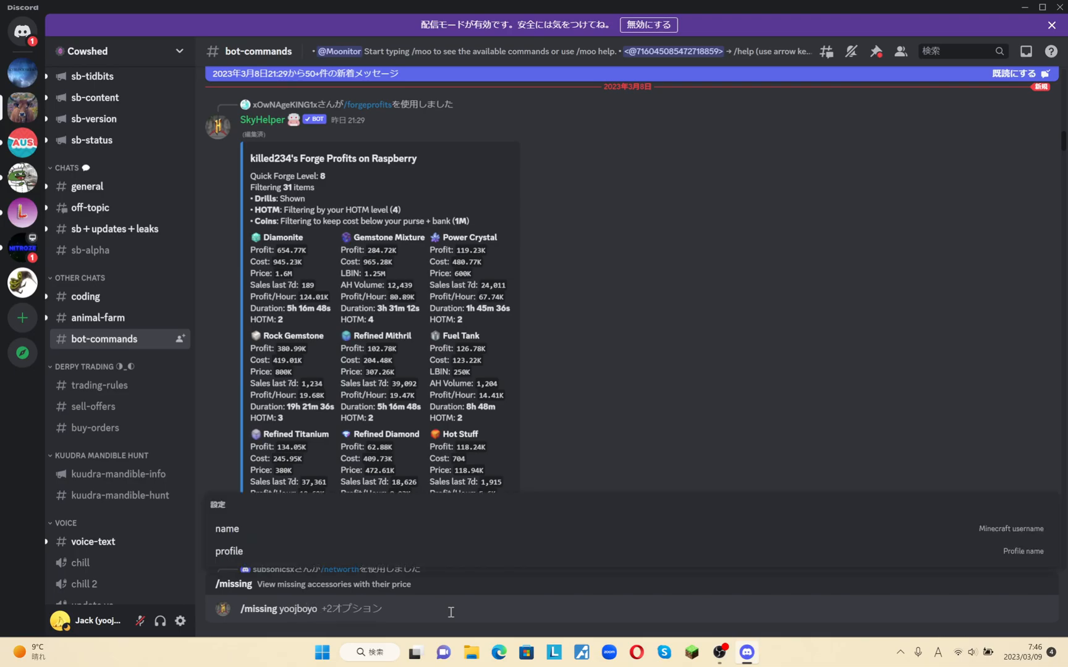
key(backspace)
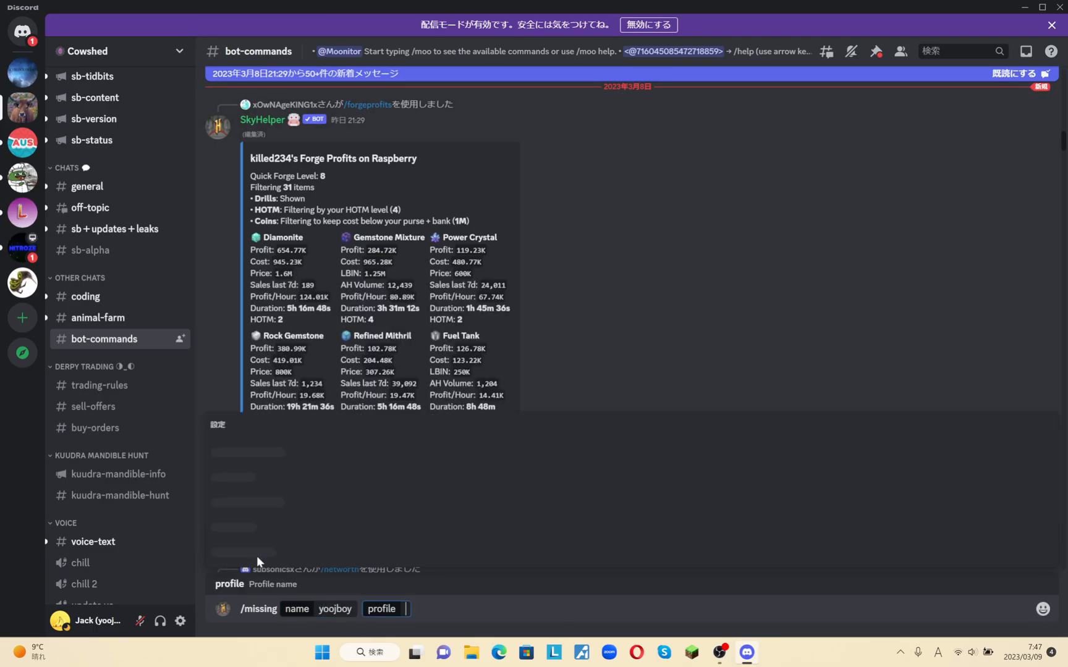
mouse_move(301, 557)
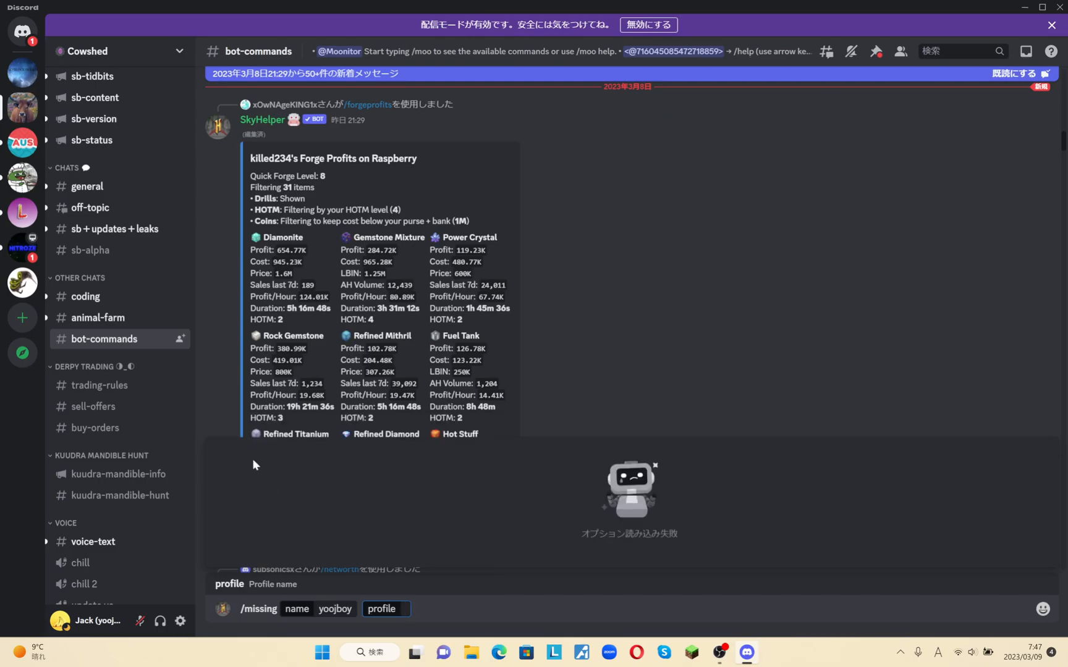
text(blu)
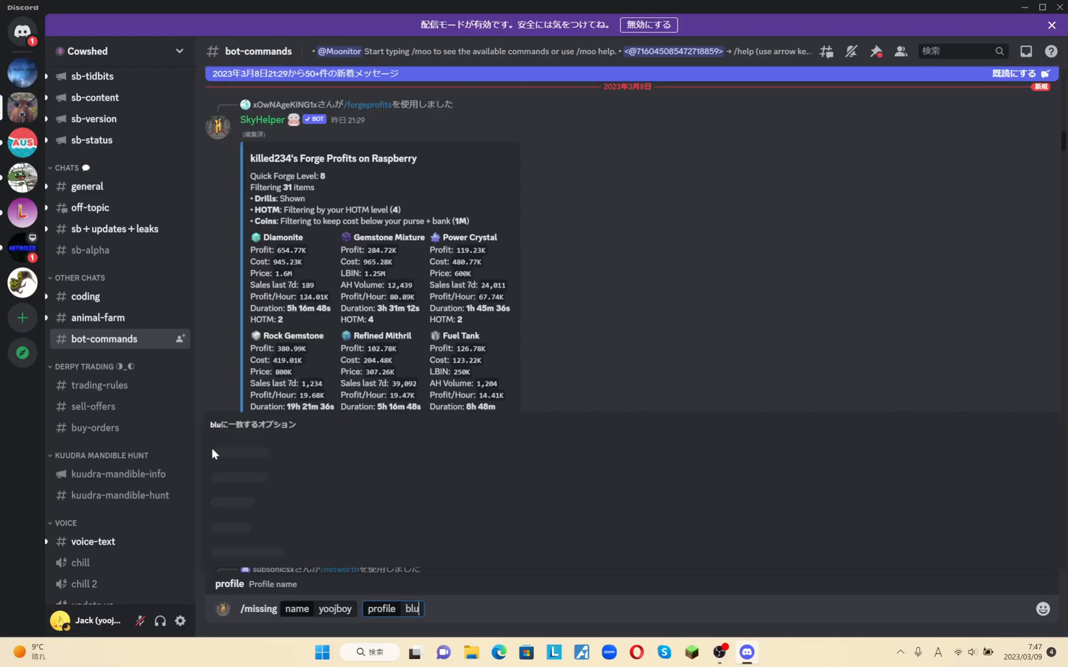
text(eberry)
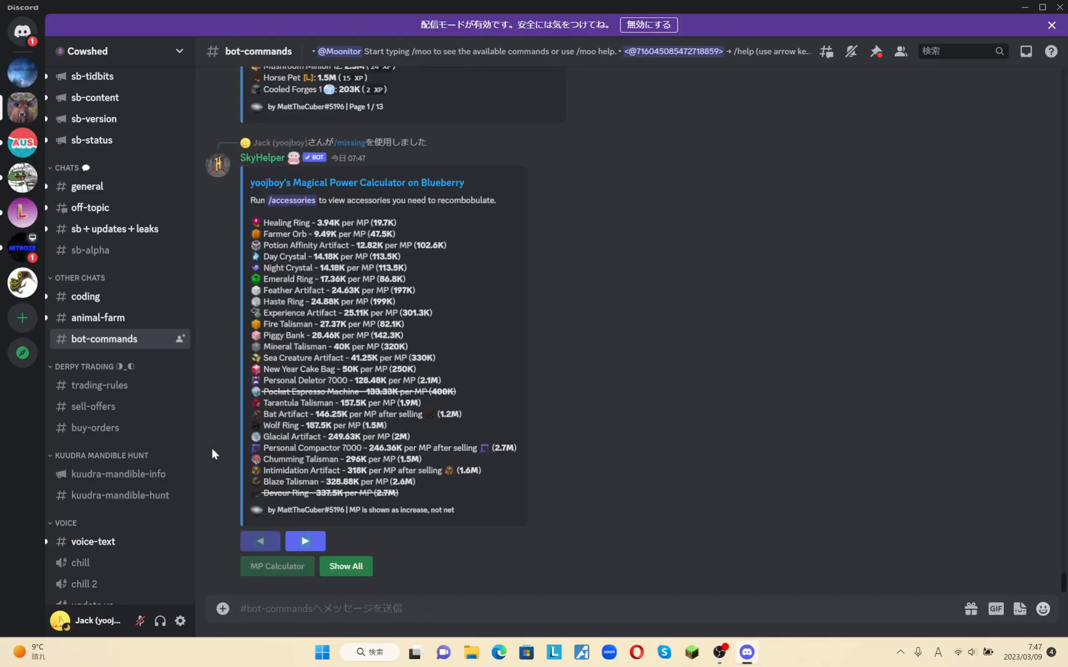
click(276, 566)
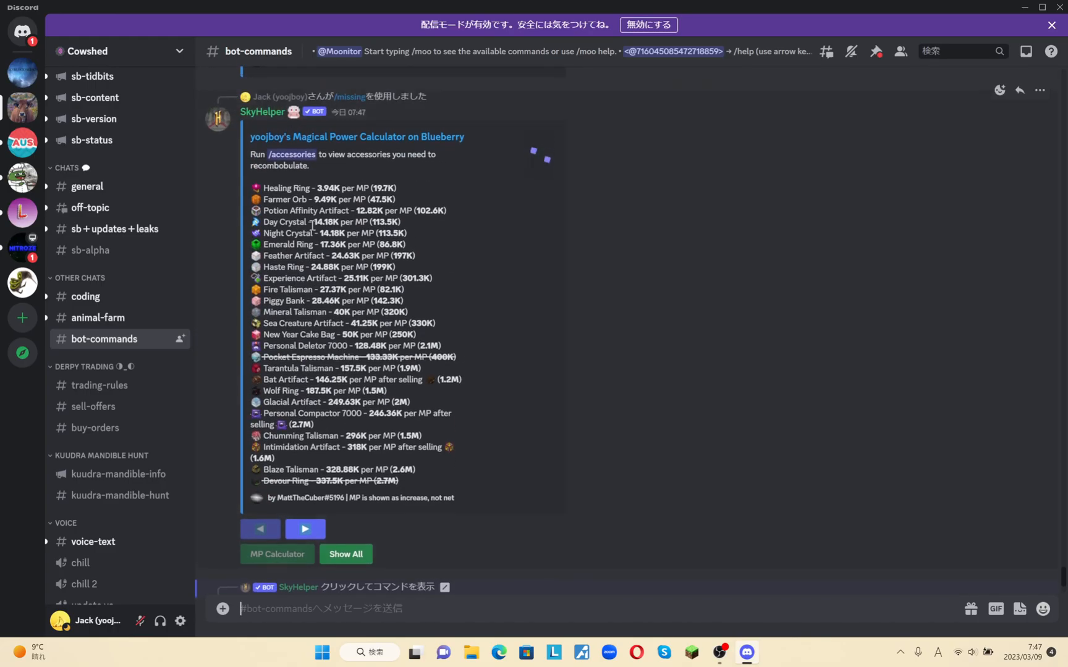
mouse_move(356, 136)
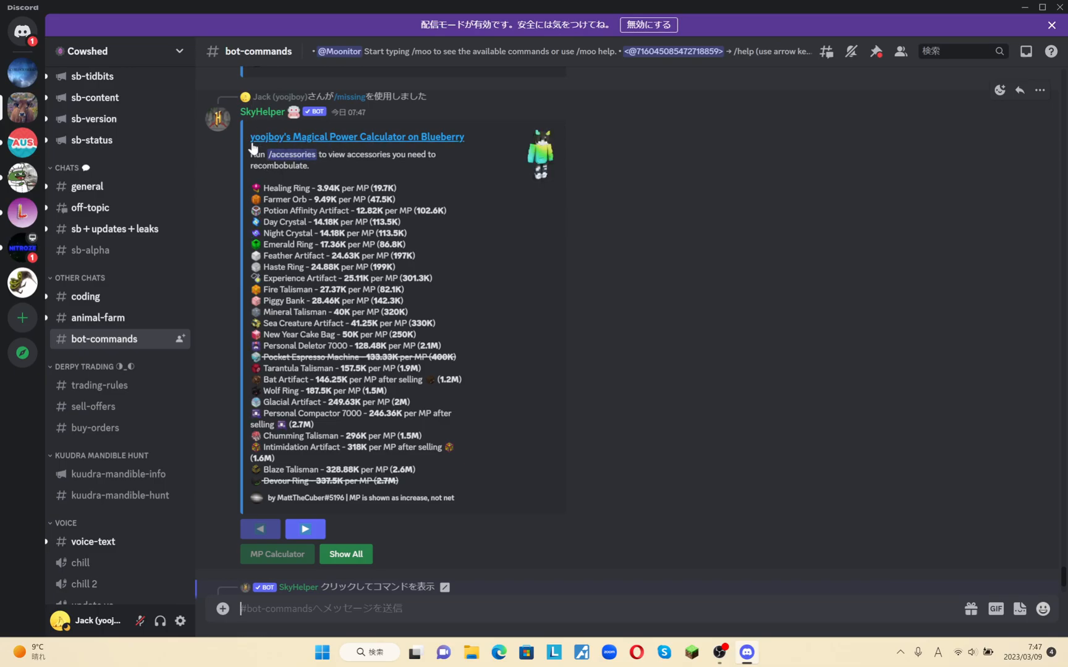
mouse_move(218, 113)
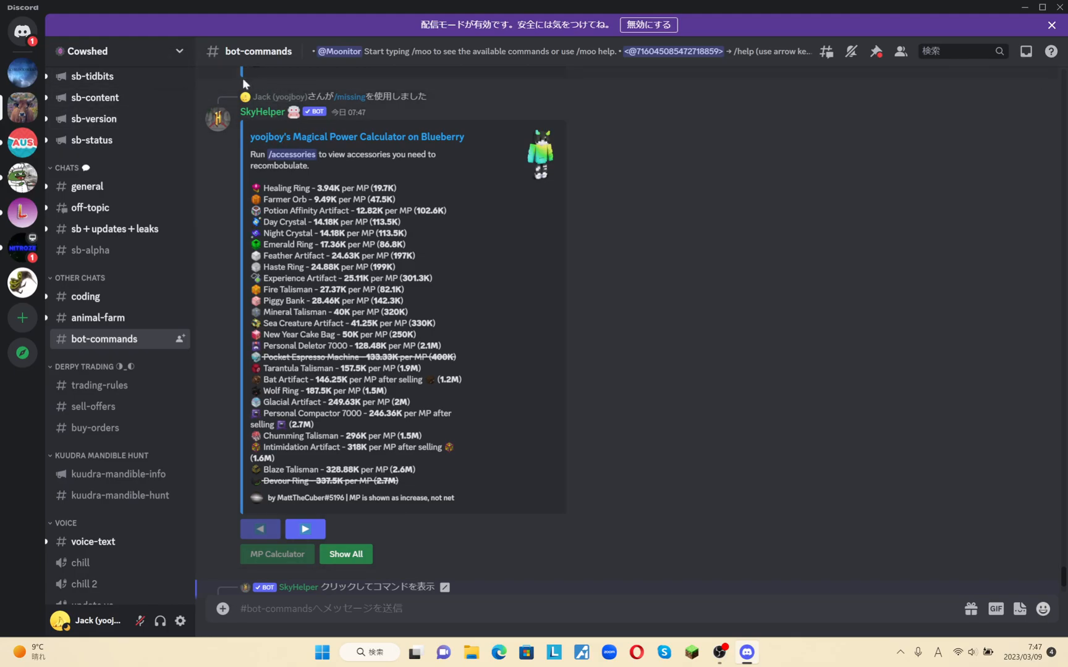
mouse_move(545, 318)
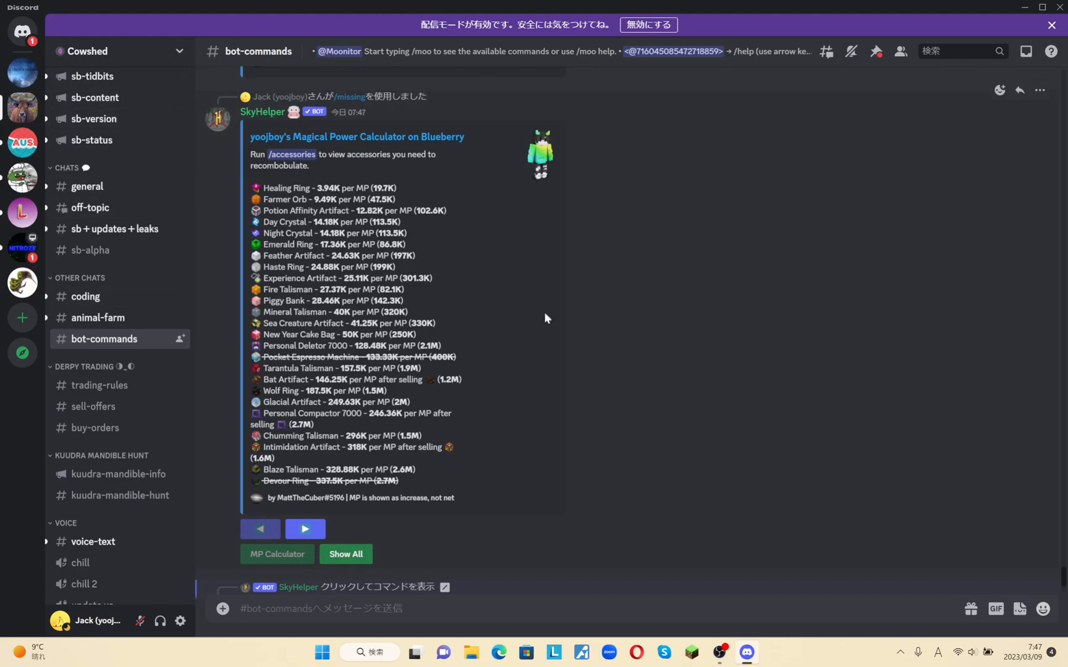
mouse_move(301, 183)
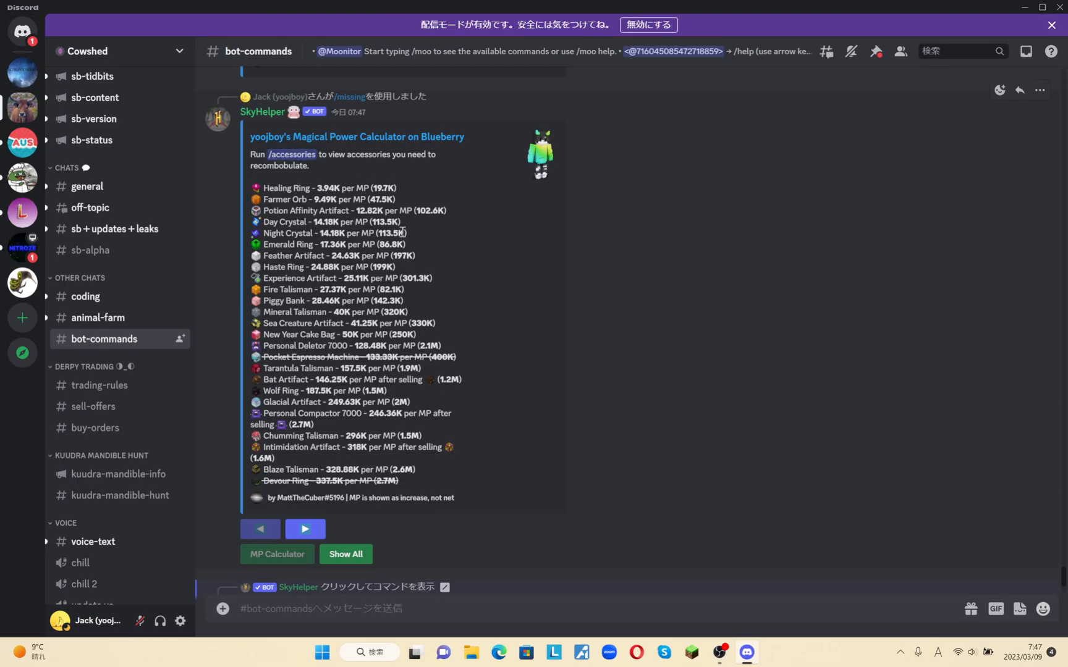
mouse_move(831, 94)
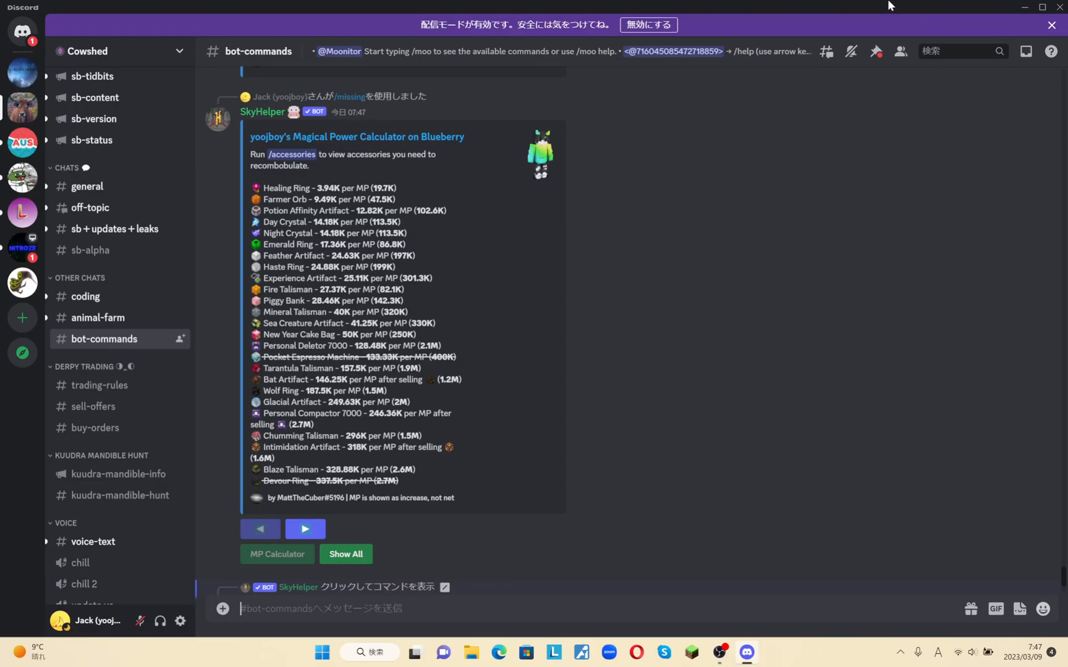
mouse_move(848, 5)
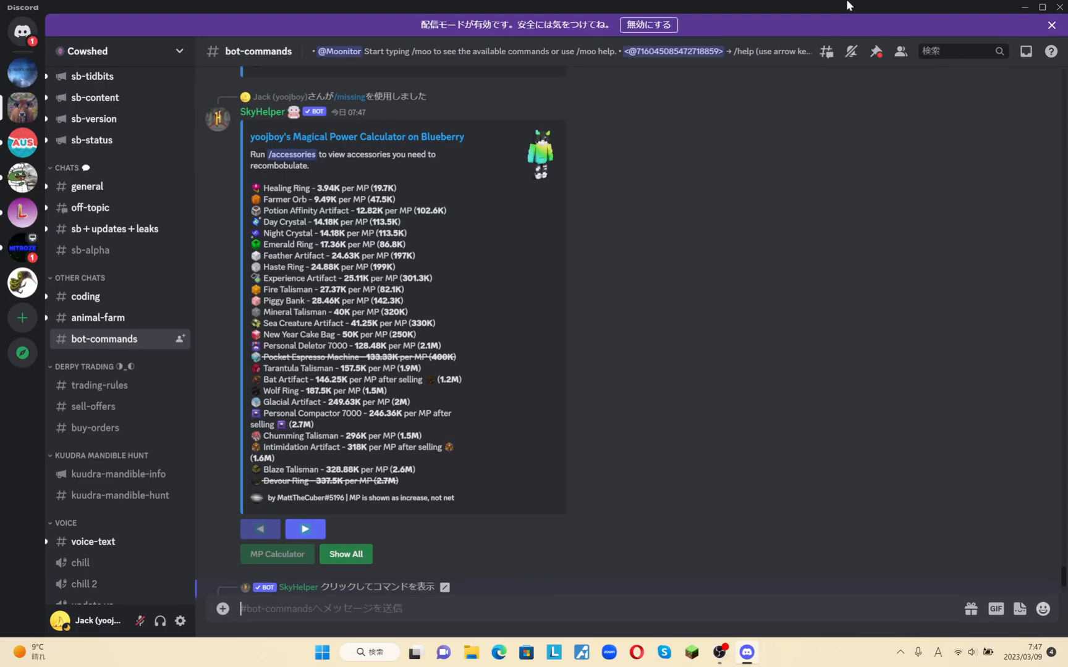
mouse_move(837, 83)
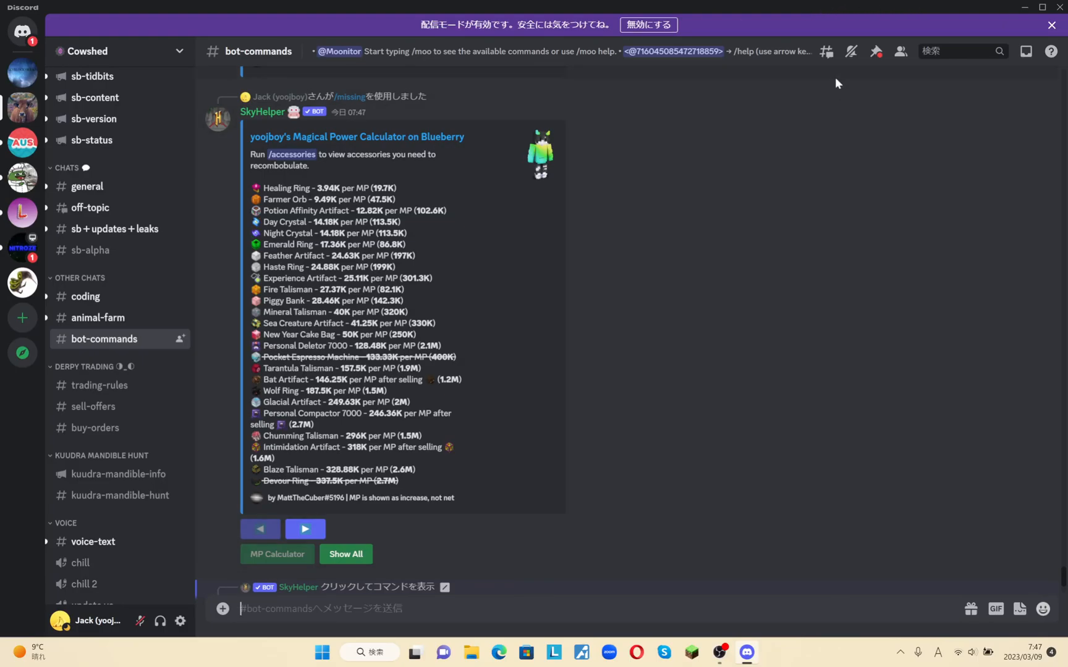
mouse_move(785, 84)
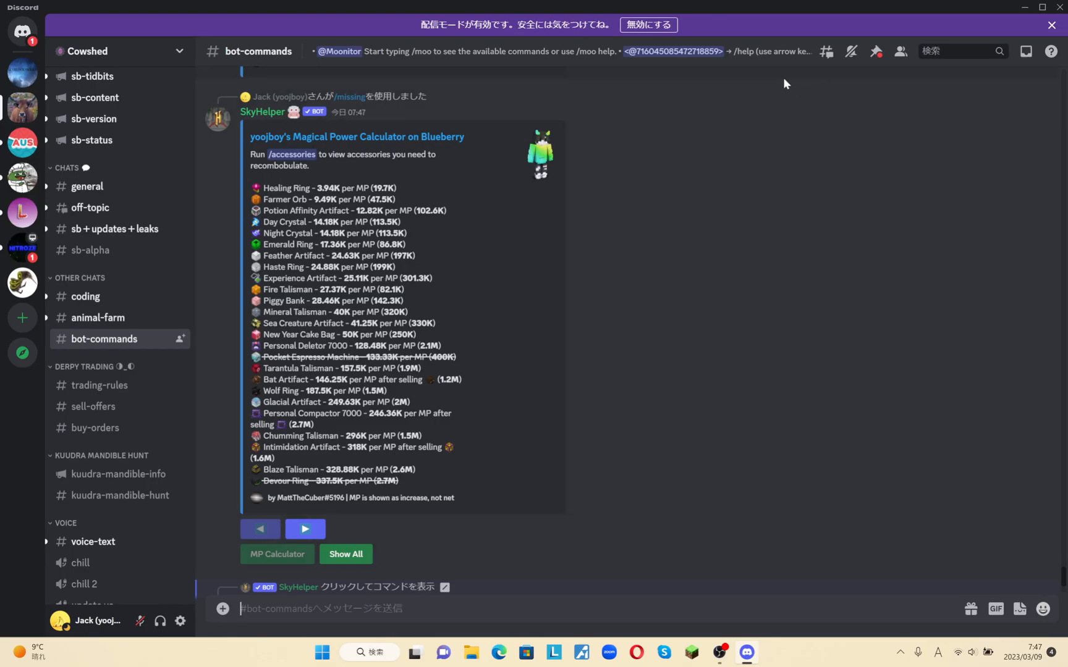
mouse_move(439, 158)
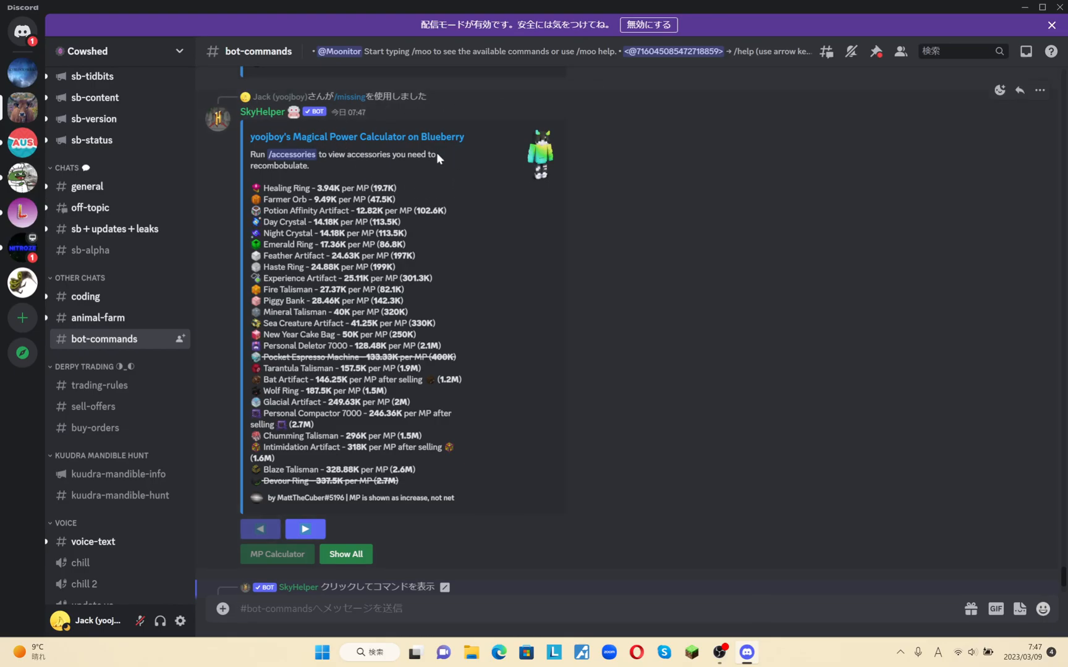
mouse_move(405, 166)
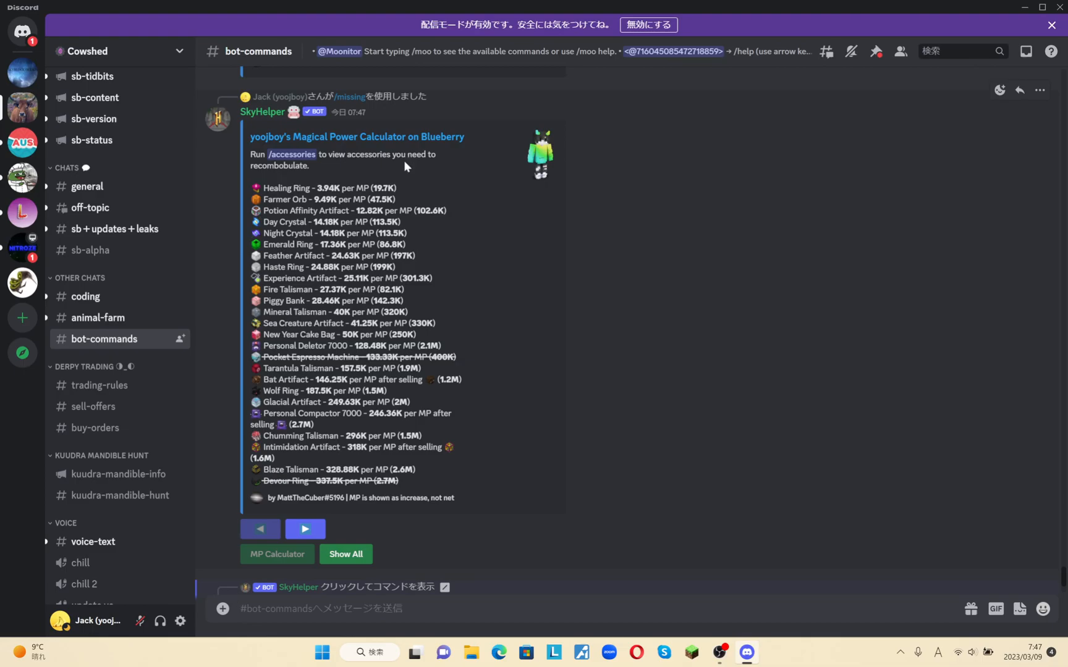
mouse_move(531, 257)
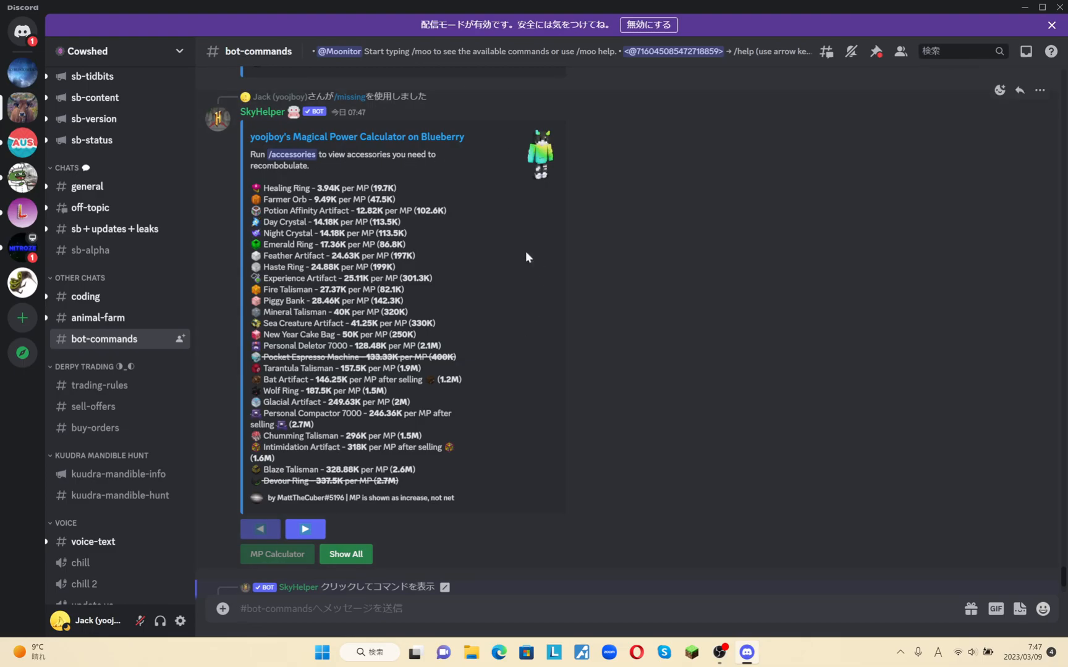
mouse_move(429, 201)
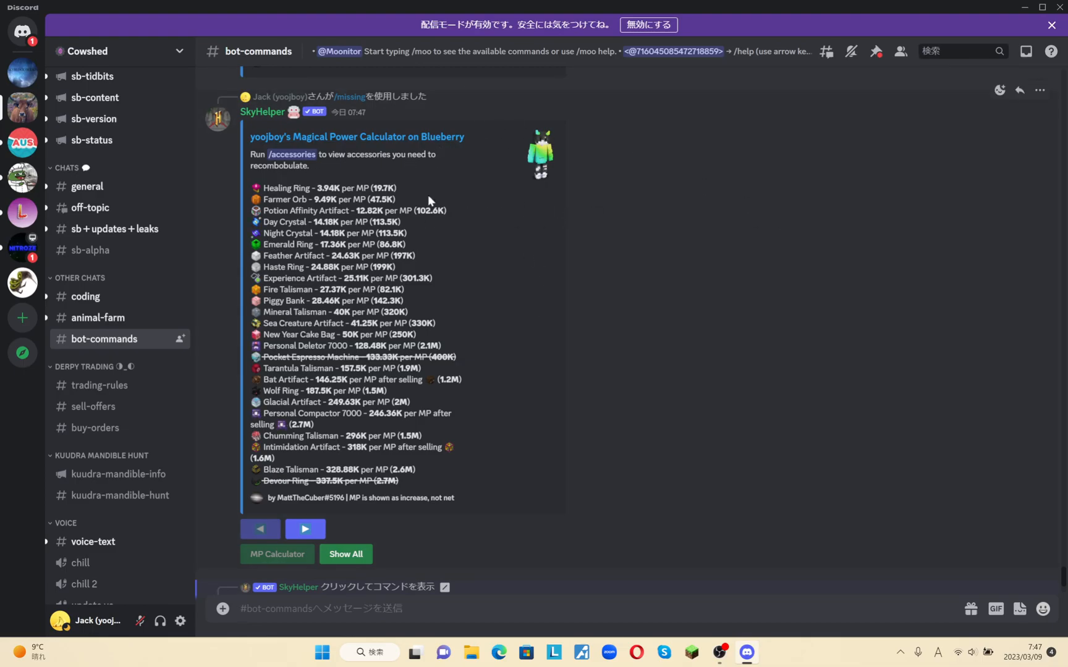
mouse_move(442, 162)
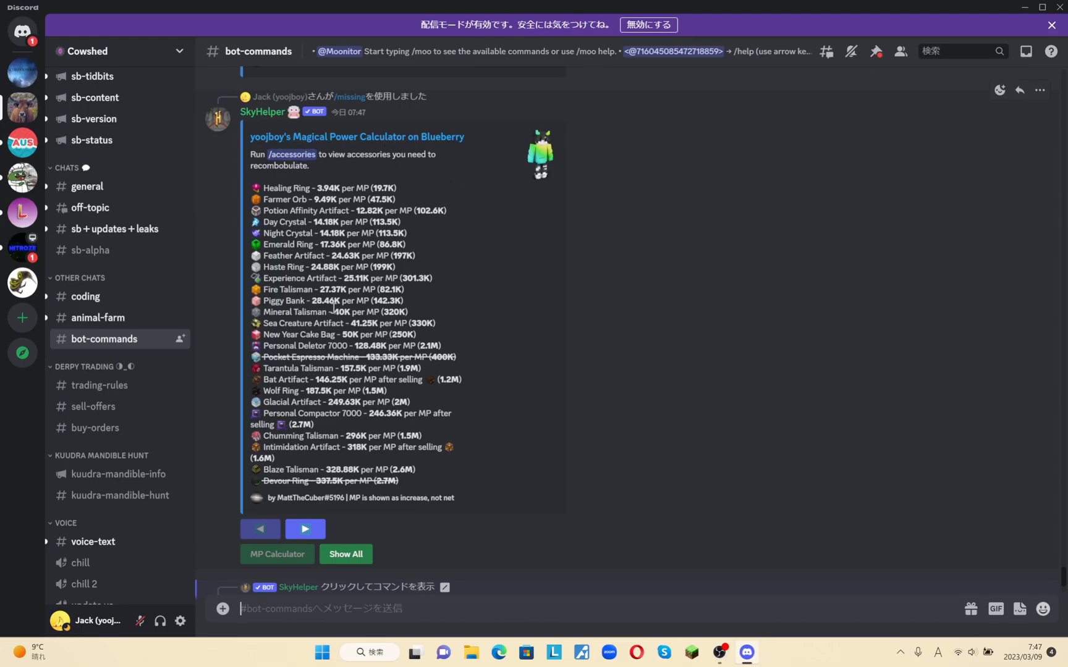
mouse_move(580, 303)
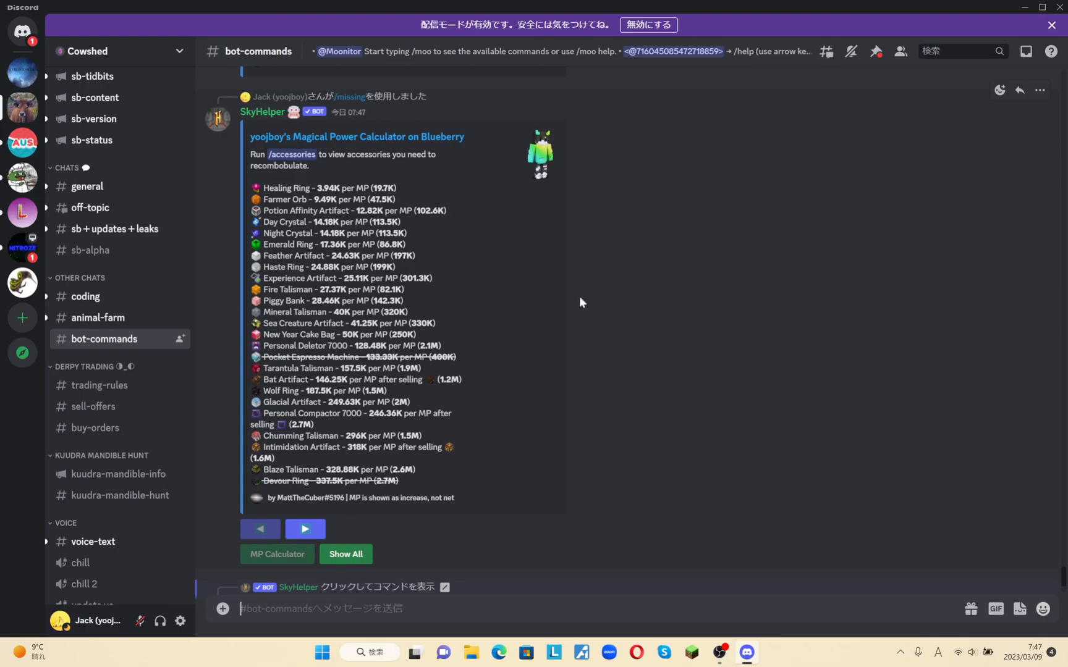
mouse_move(221, 163)
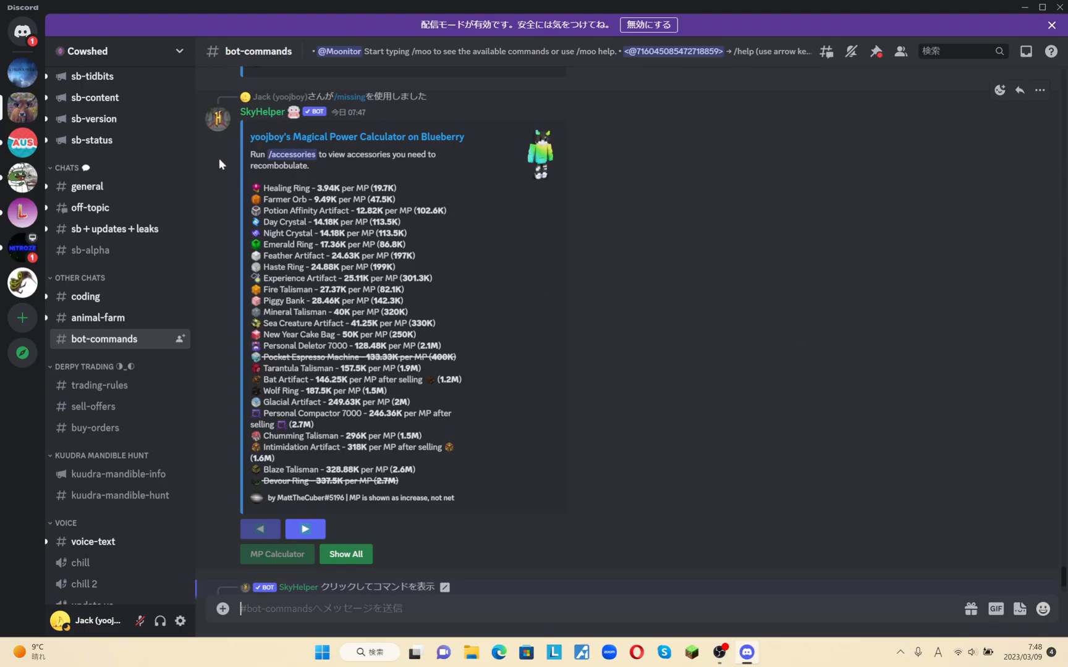
mouse_move(244, 175)
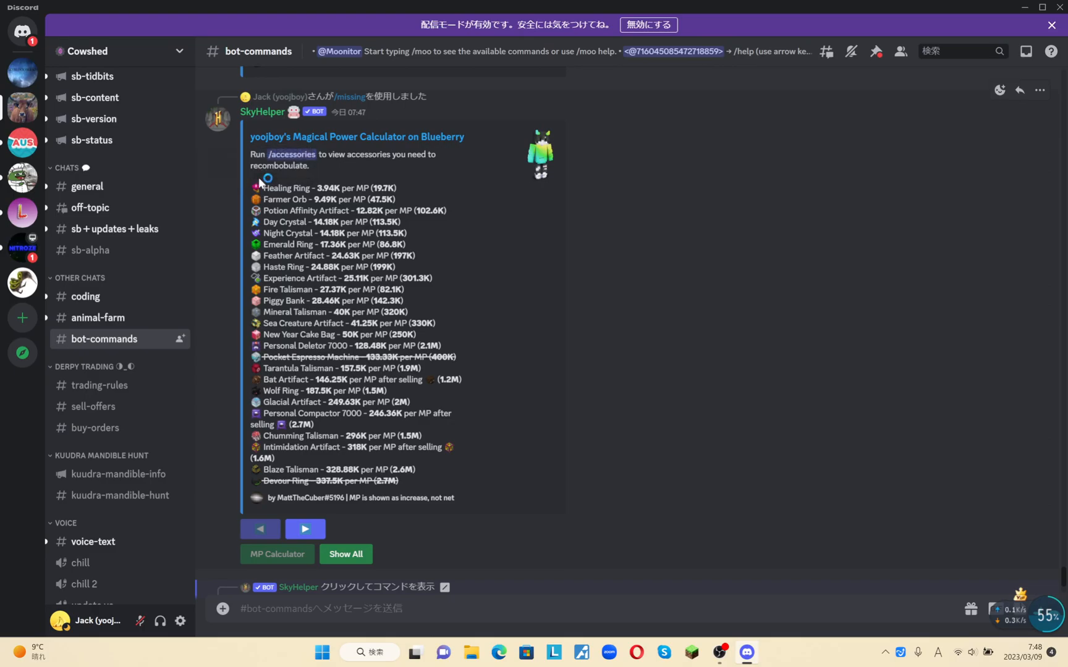
mouse_move(257, 180)
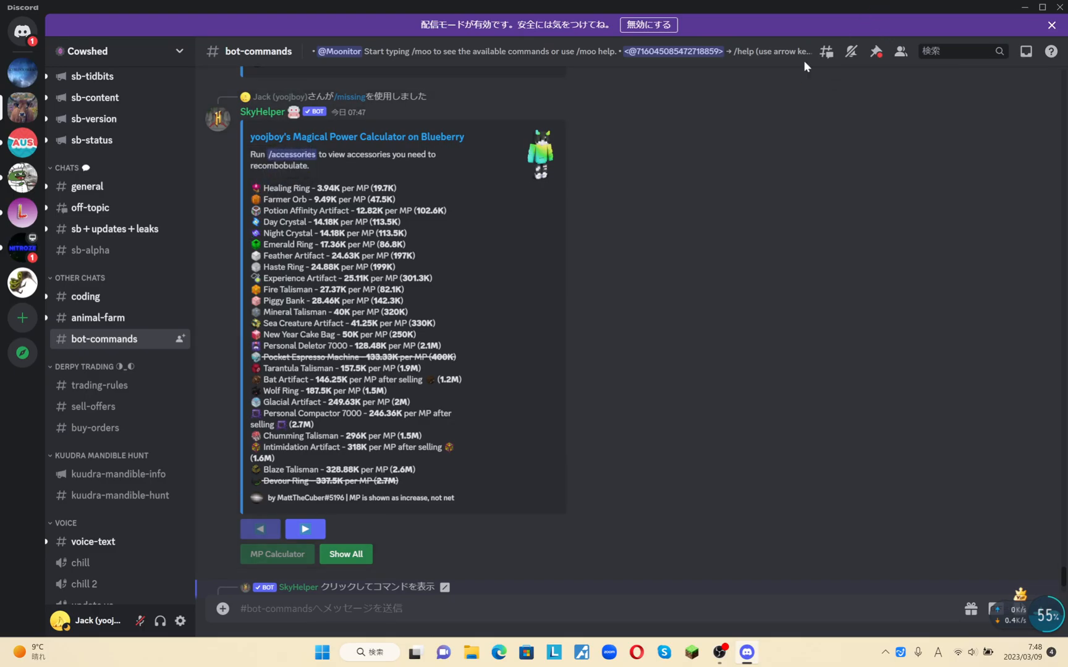
mouse_move(550, 379)
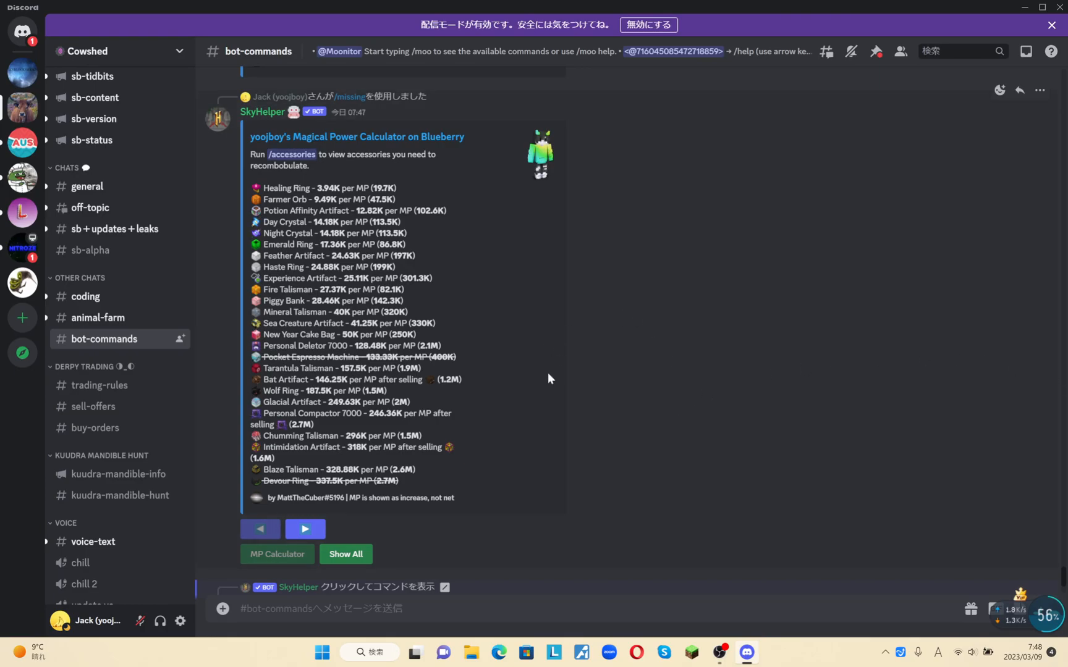